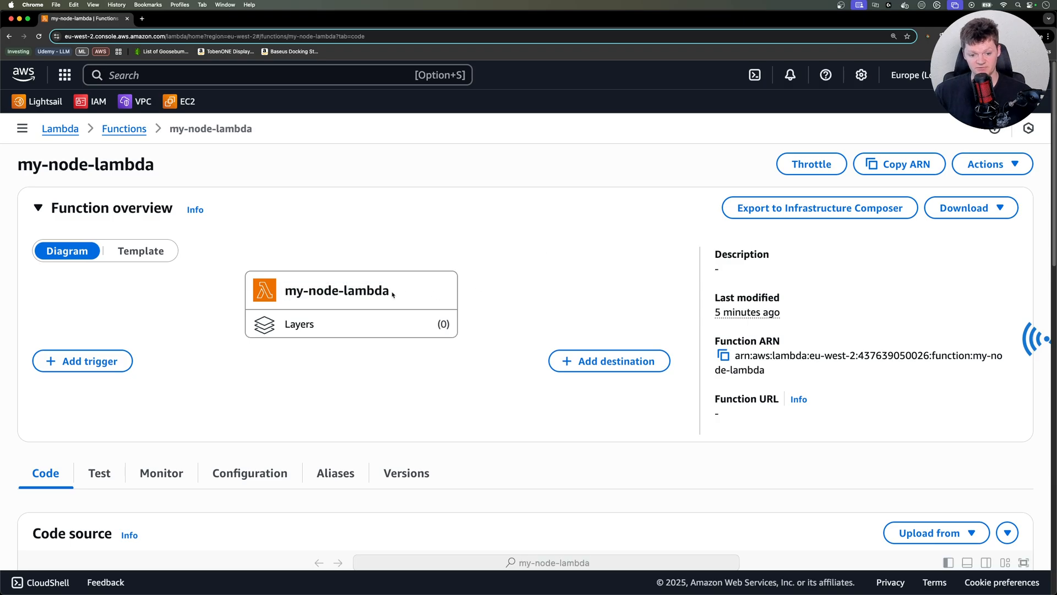
mouse_move(411, 332)
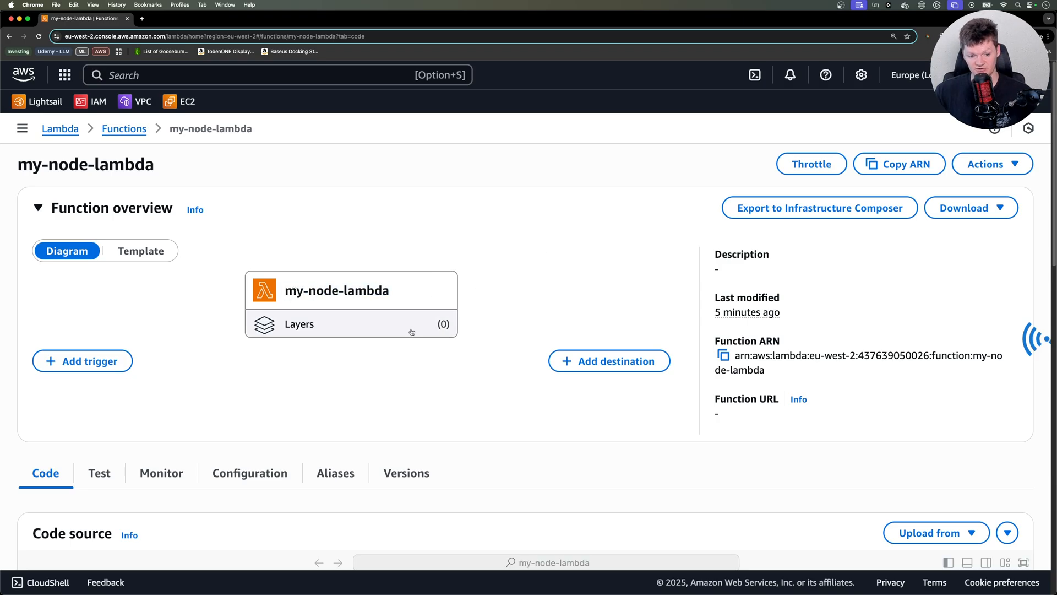
- Review the my-node-lambda code source and its Monitor tab CloudWatch metrics
scroll(down, 3)
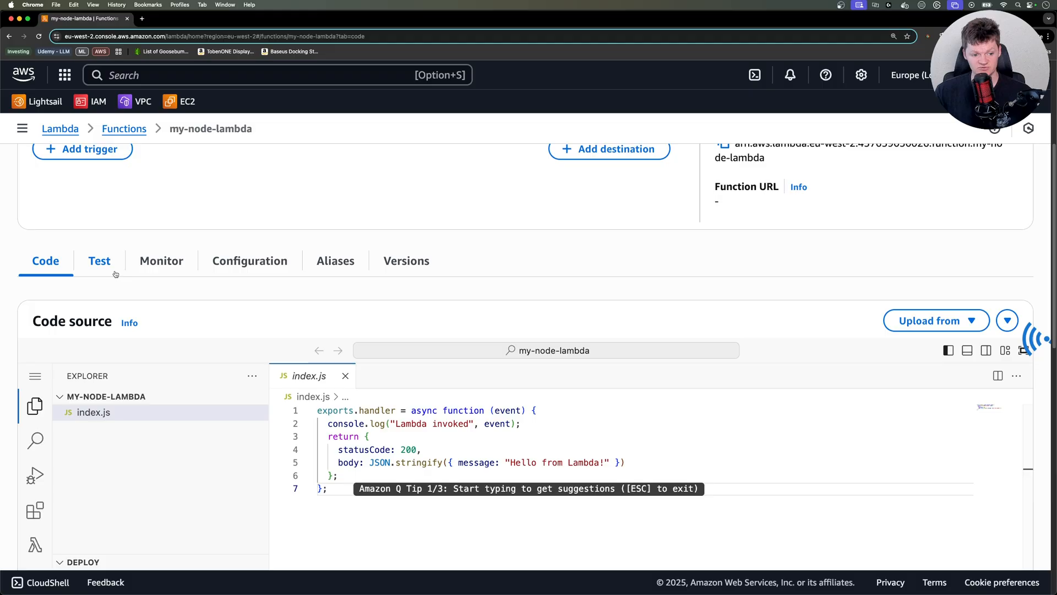
click(161, 260)
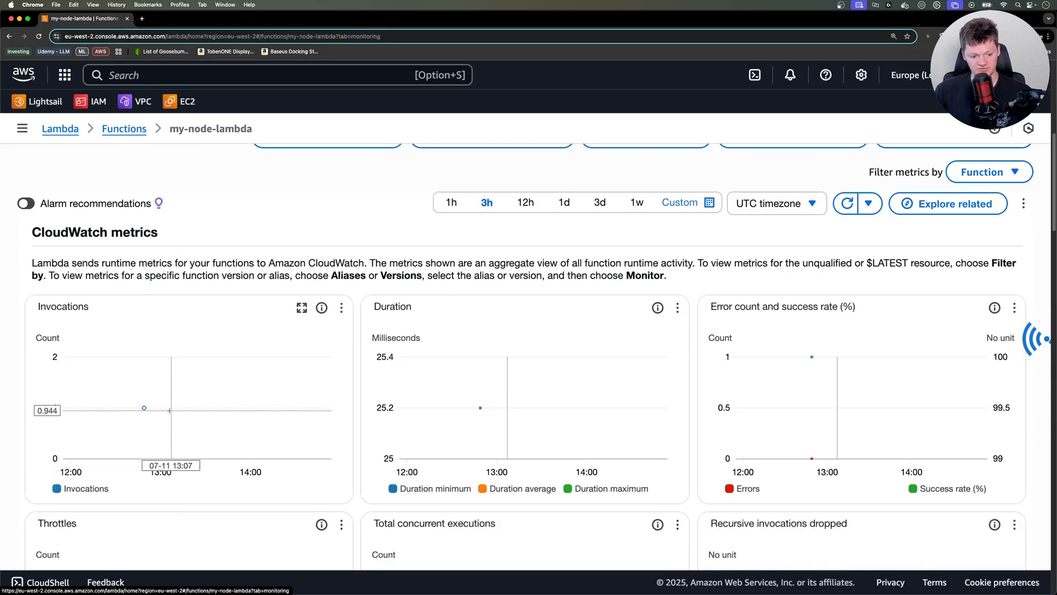
scroll(up, 3)
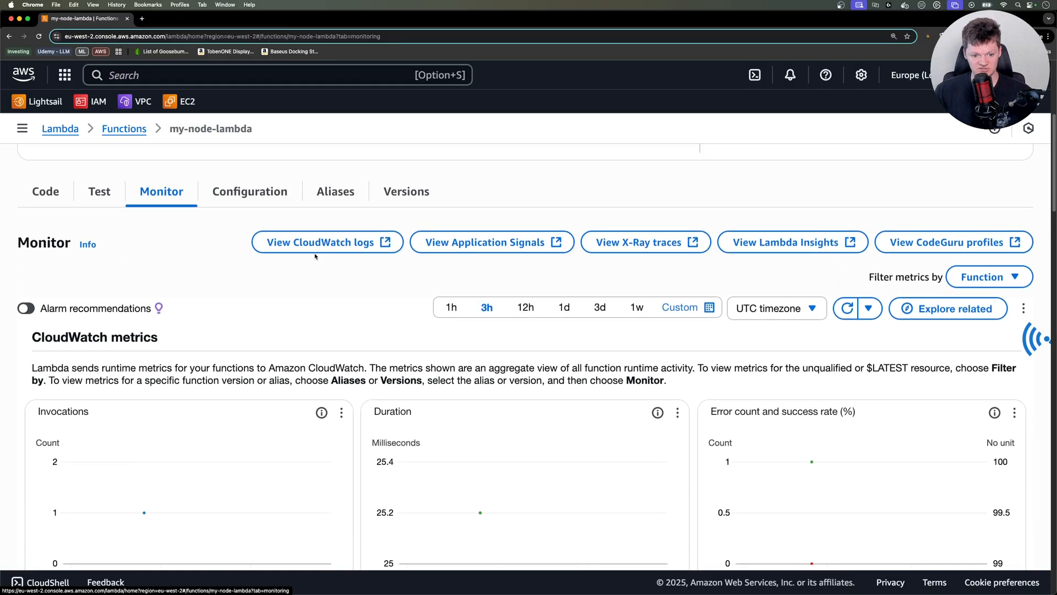
click(326, 243)
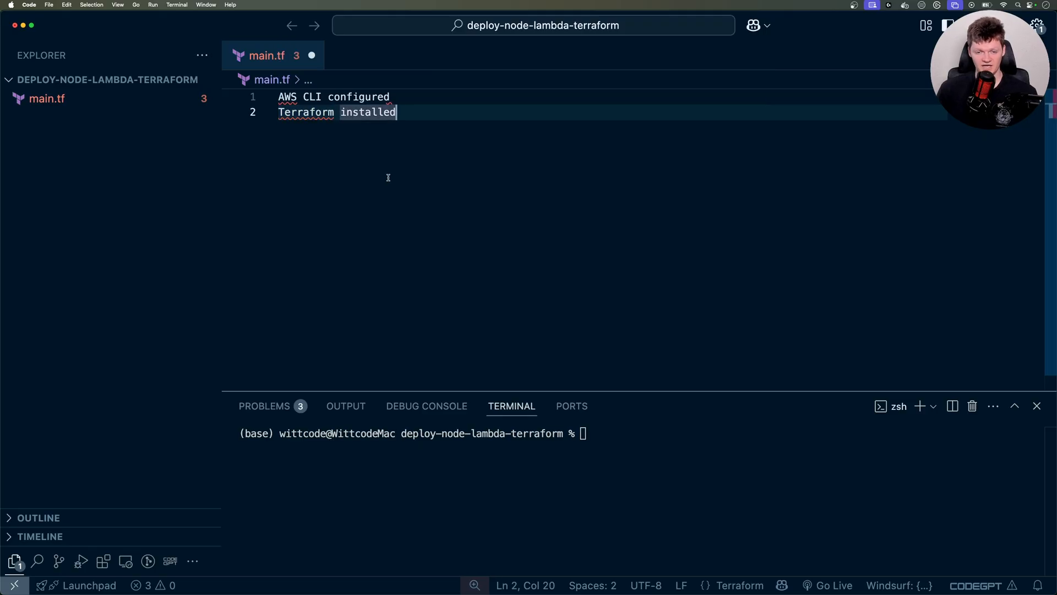
mouse_move(407, 115)
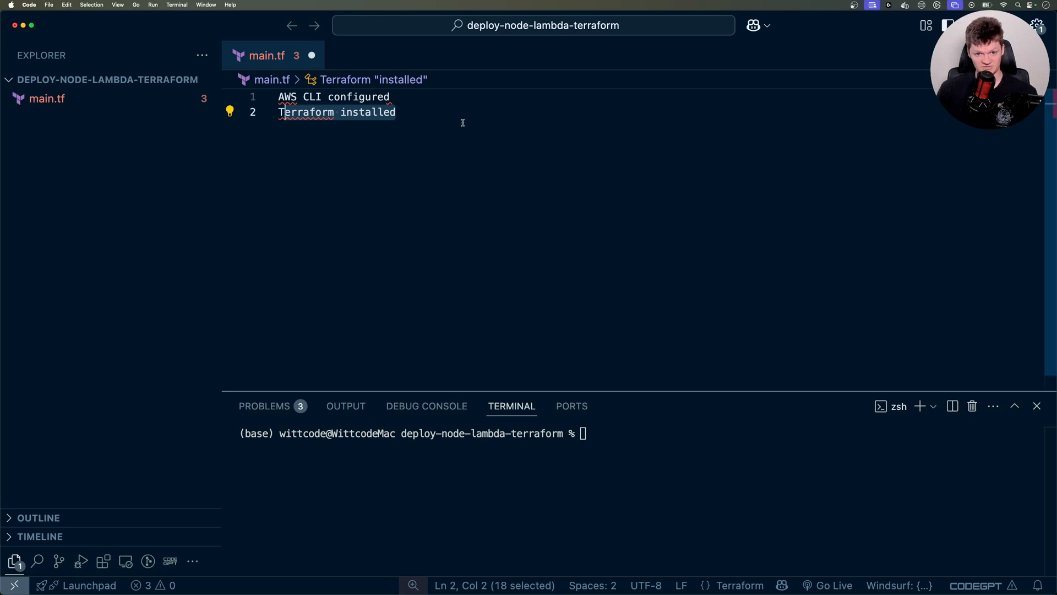
- Select the 'AWS CLI configured' and 'Terraform installed' notes for removal from main.tf
click(389, 97)
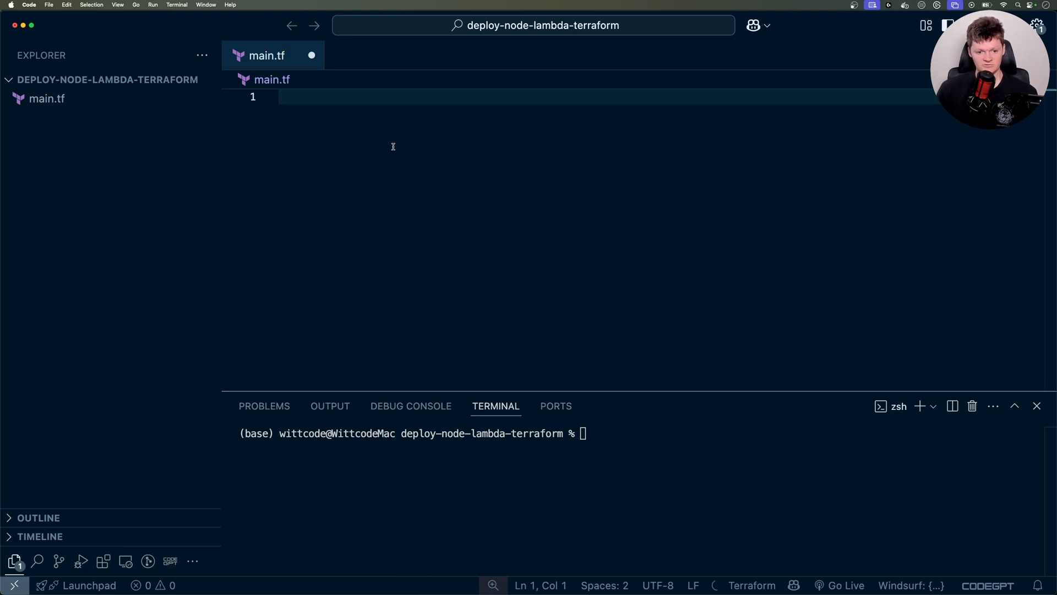
mouse_move(594, 142)
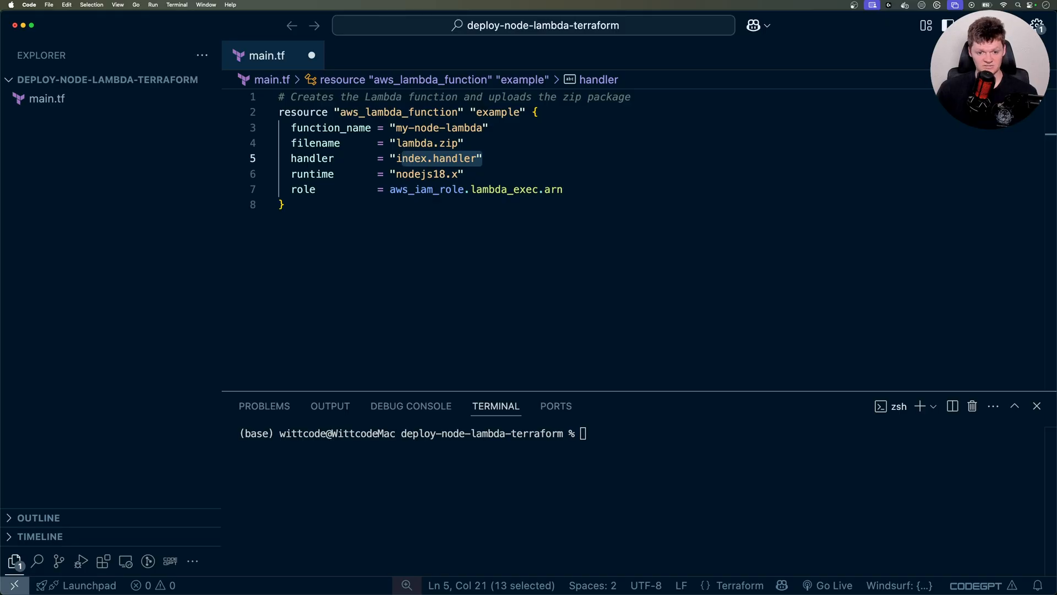
- Point out the index.handler setting in the aws_lambda_function "example" block
click(141, 79)
text(const handler = () => {)
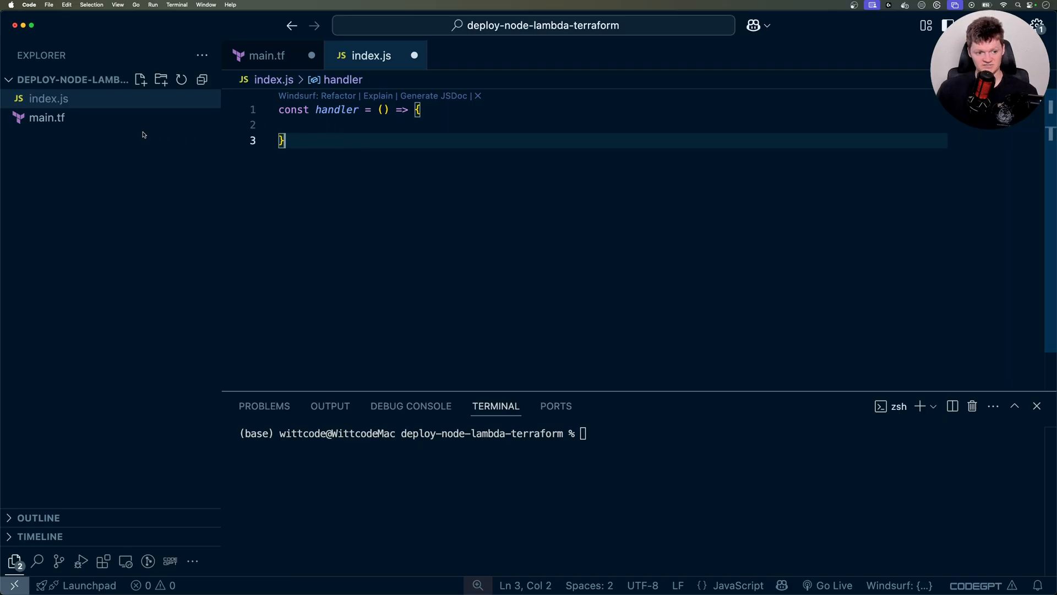
mouse_move(47, 98)
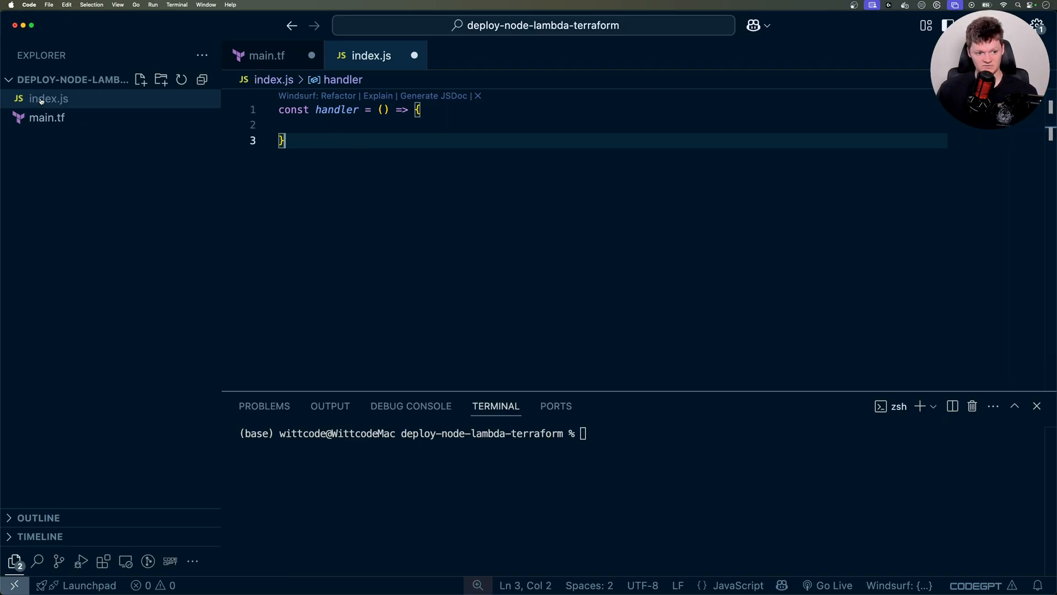
- Highlight the handler function name in index.js and return to main.tf
double_click(337, 109)
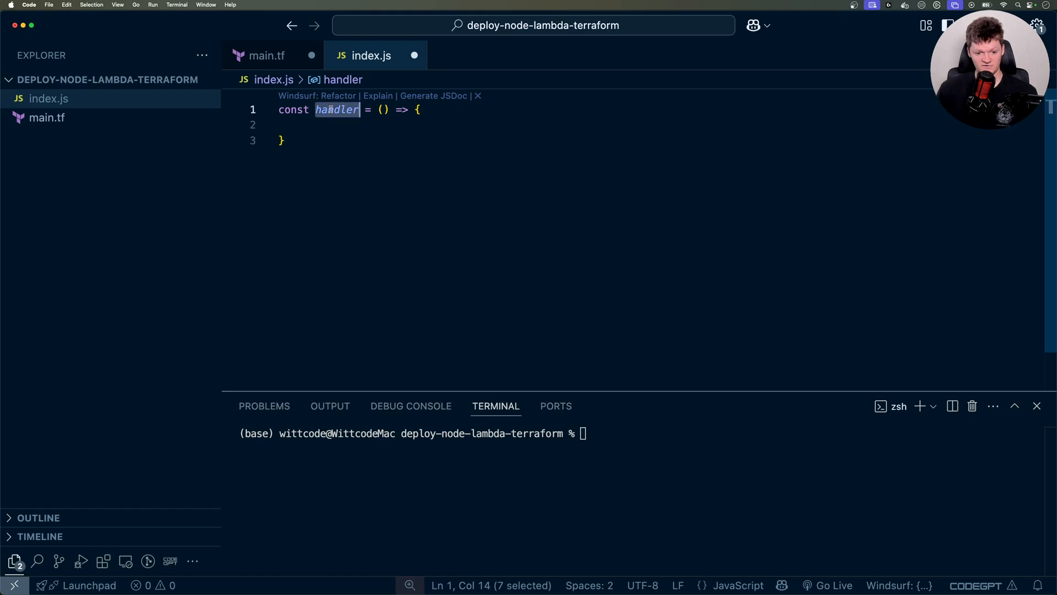
click(267, 55)
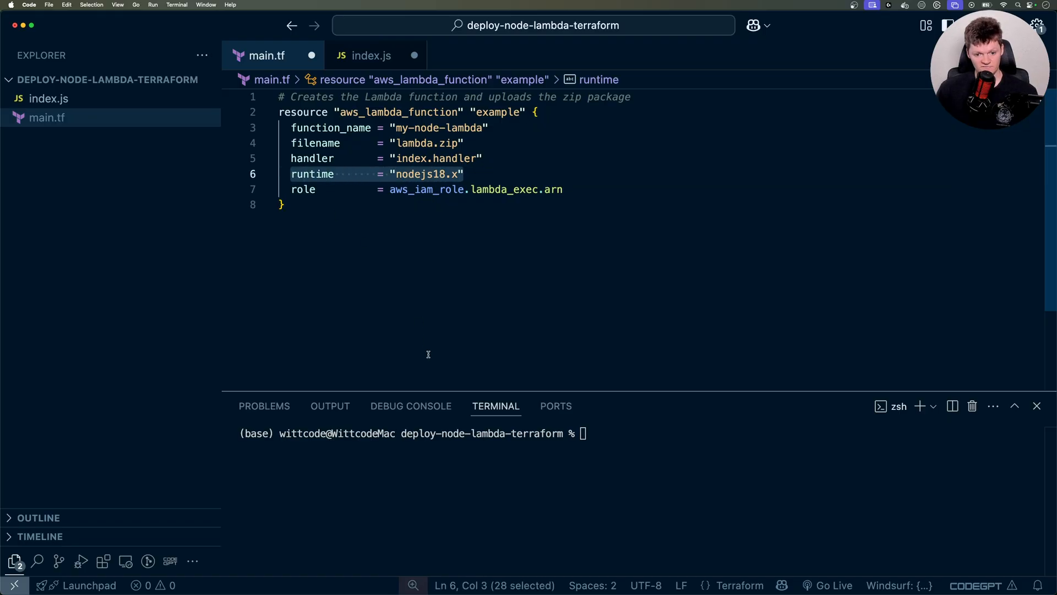
- Check the local Node version (v18.16.1) against the nodejs18.x runtime and the role line
text(node -v)
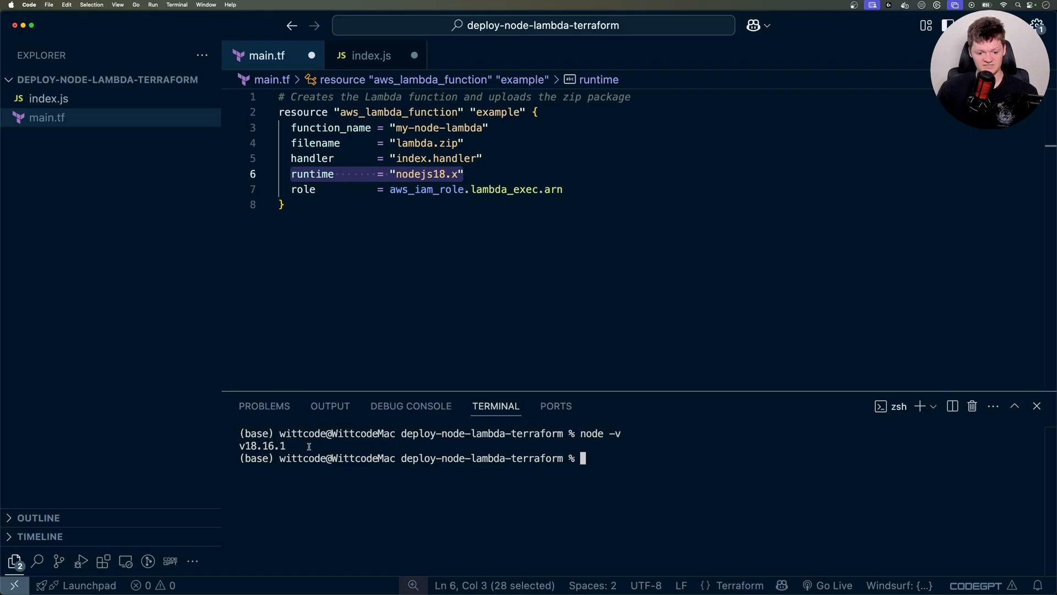
double_click(262, 446)
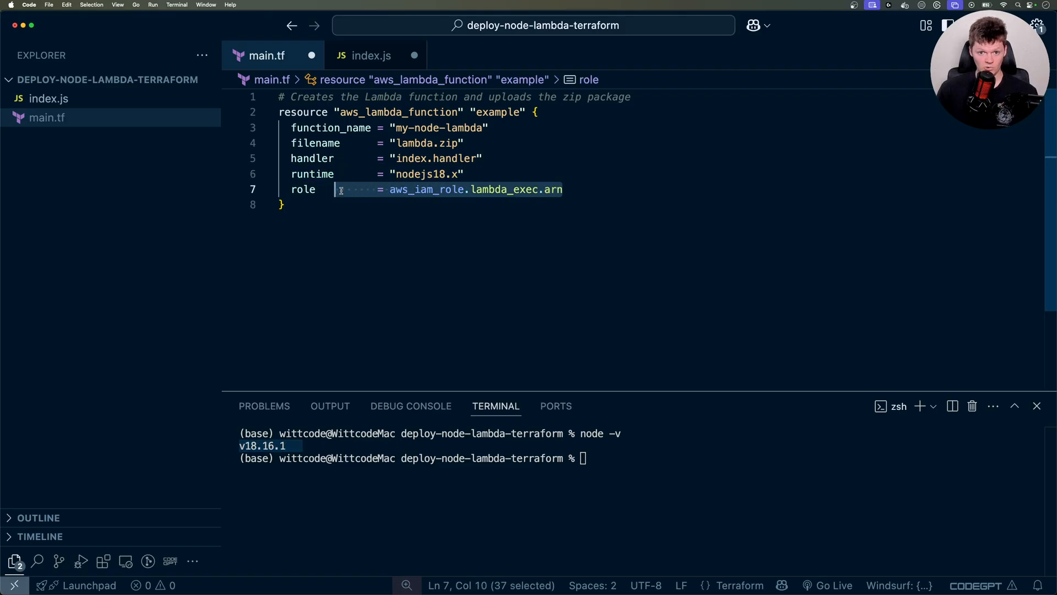
mouse_move(481, 226)
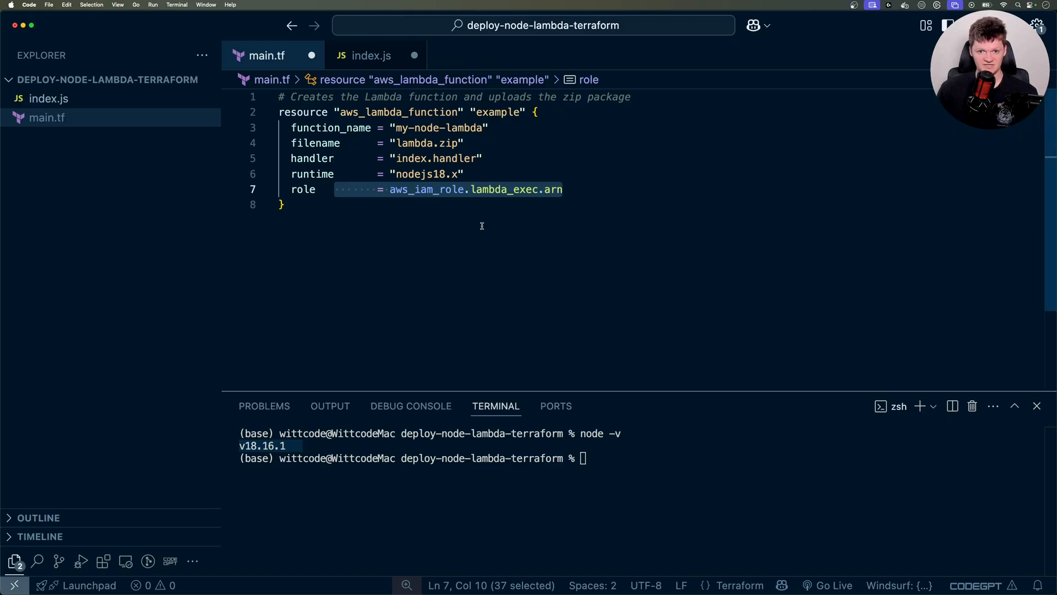
scroll(down, 3)
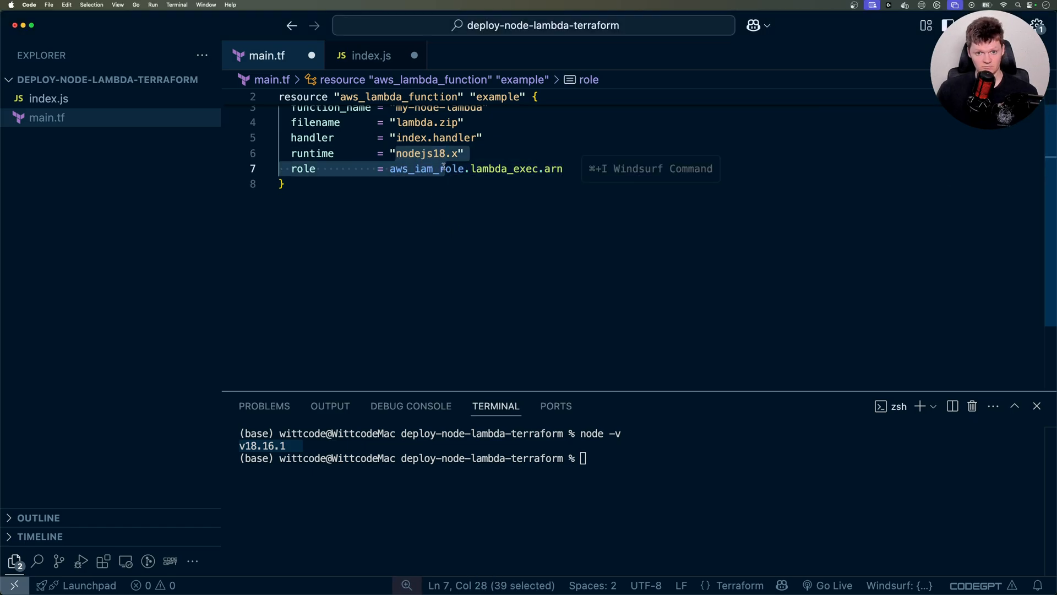
- Highlight the role's lambda_exec reference and move to the end of main.tf for new code
click(563, 168)
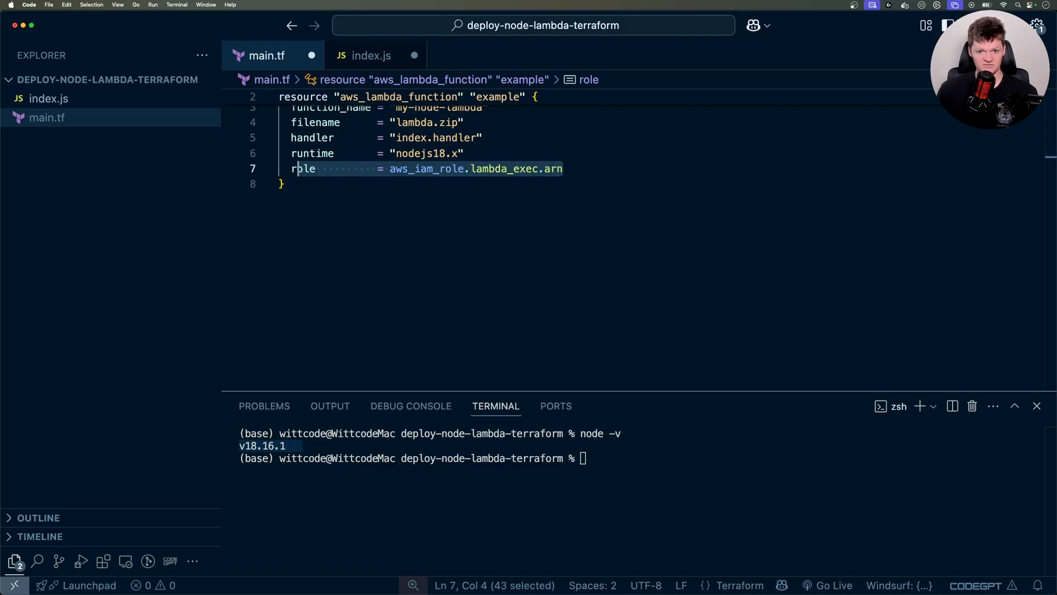
mouse_move(445, 190)
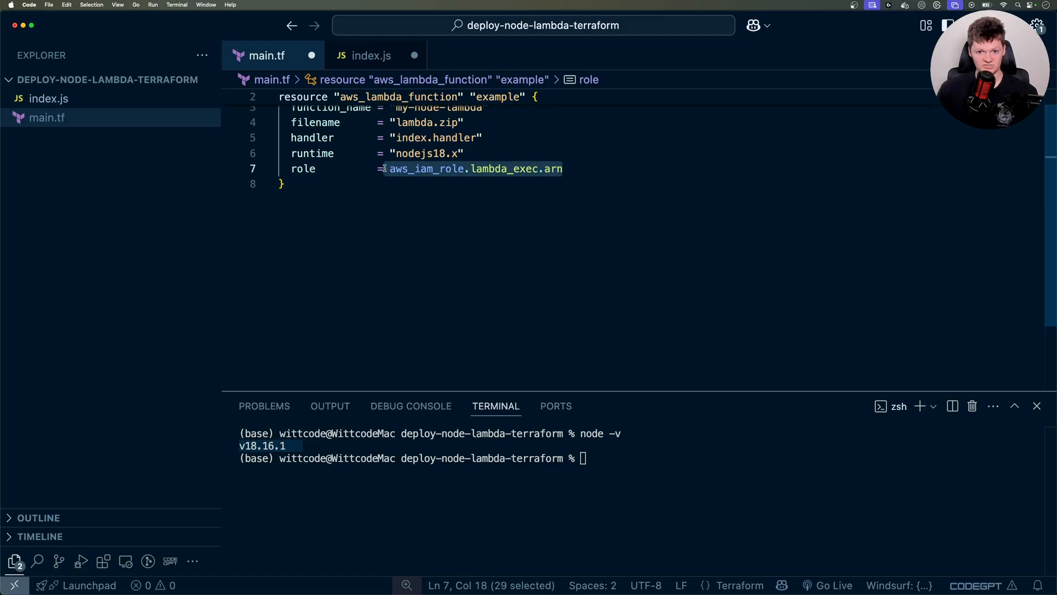
click(283, 184)
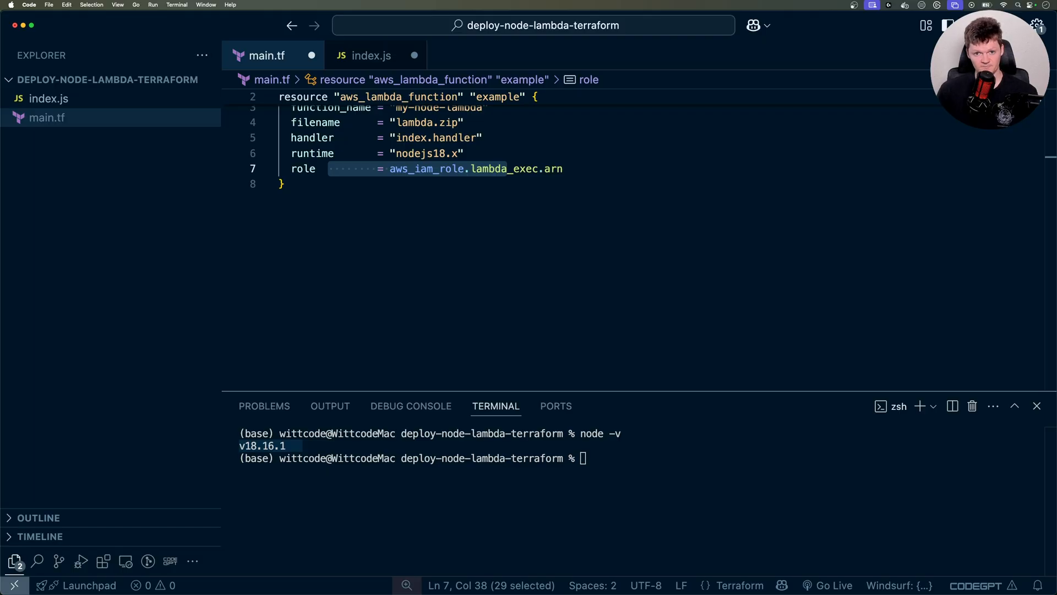
click(424, 212)
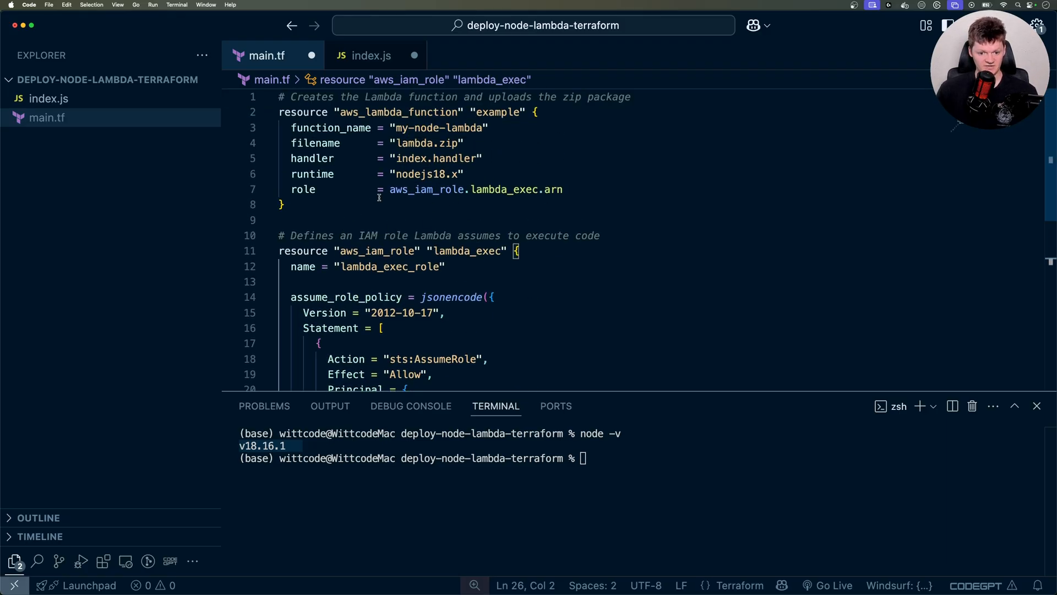
- Match the aws_iam_role lambda_exec resource to the role reference and point out its assume_role_policy
double_click(378, 250)
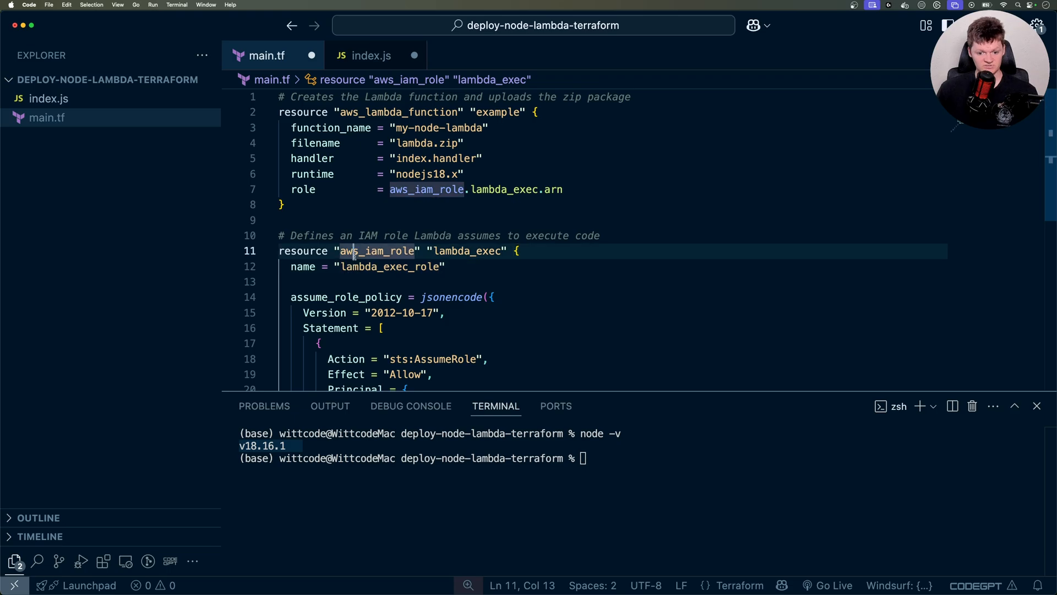
double_click(467, 250)
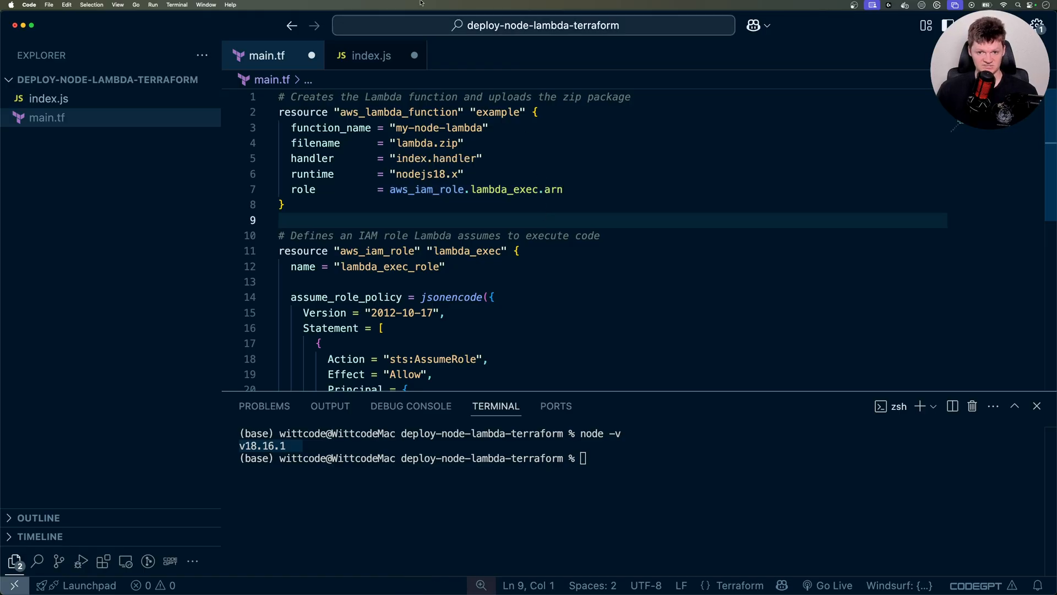
scroll(down, 3)
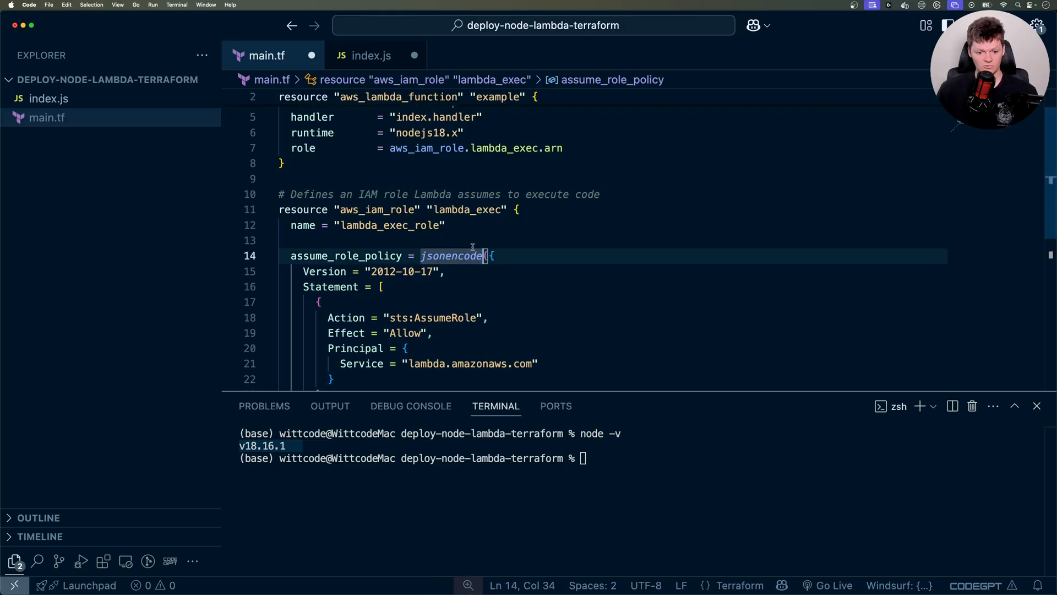
click(291, 256)
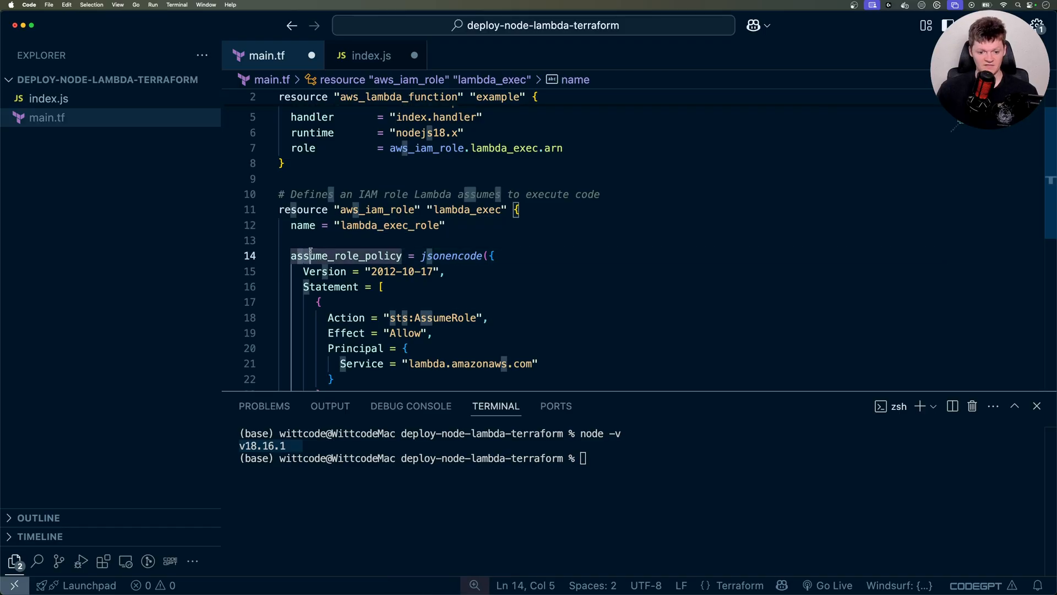
double_click(346, 256)
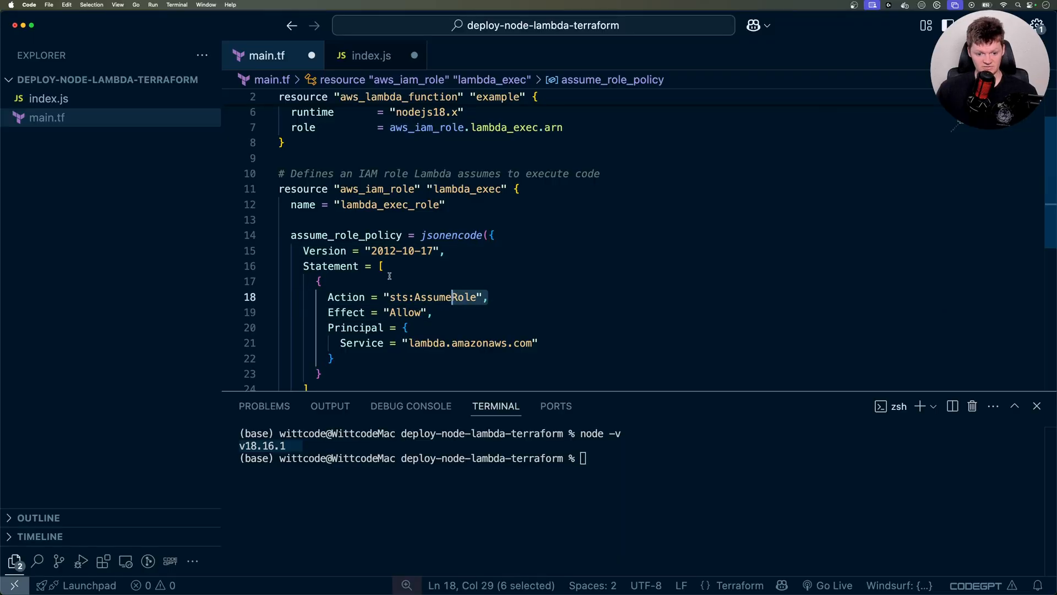
click(384, 297)
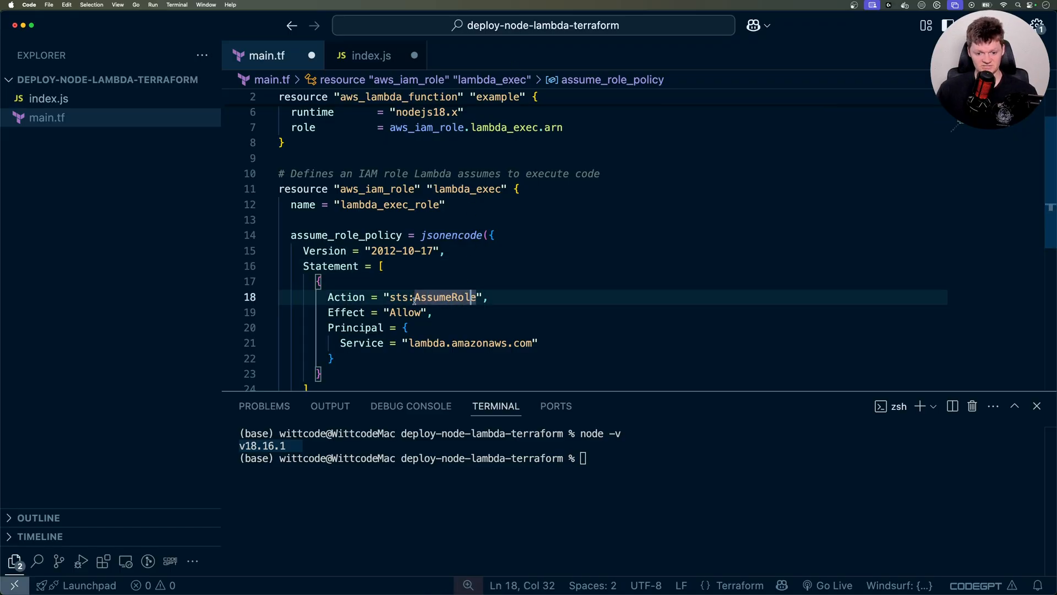
double_click(444, 297)
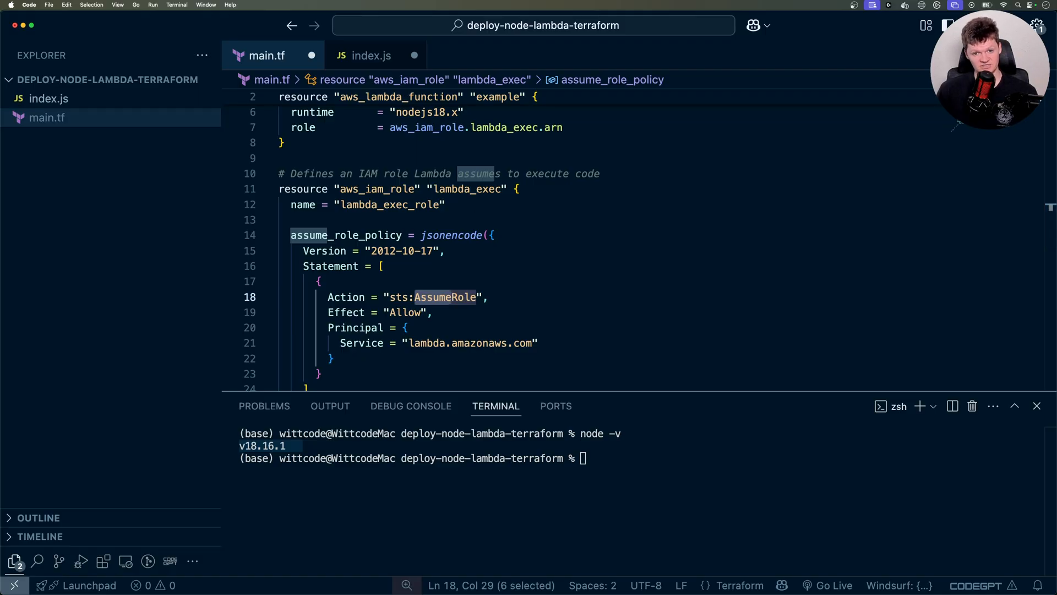
click(346, 311)
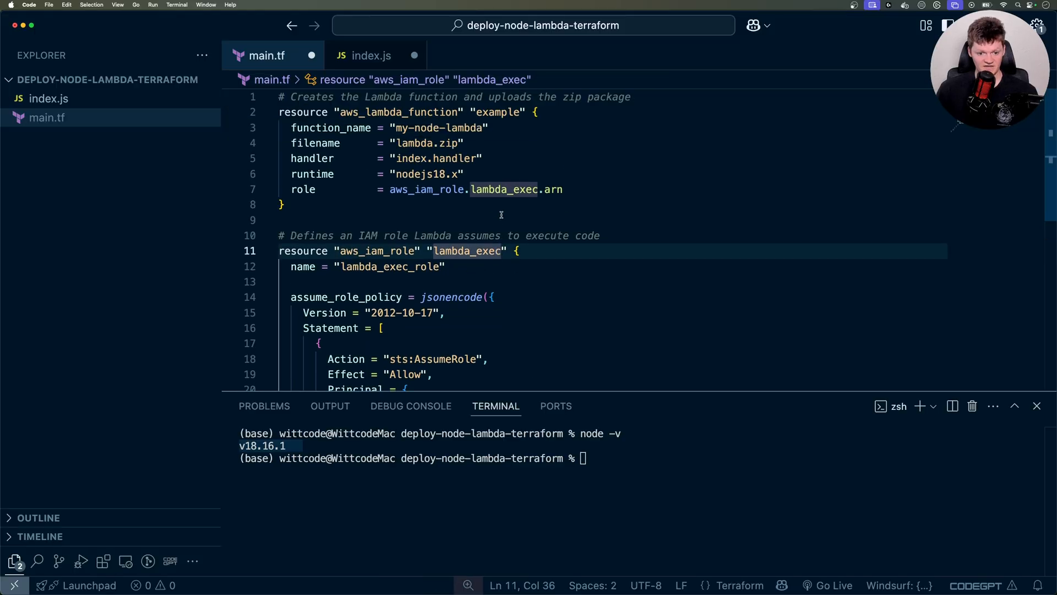
mouse_move(576, 184)
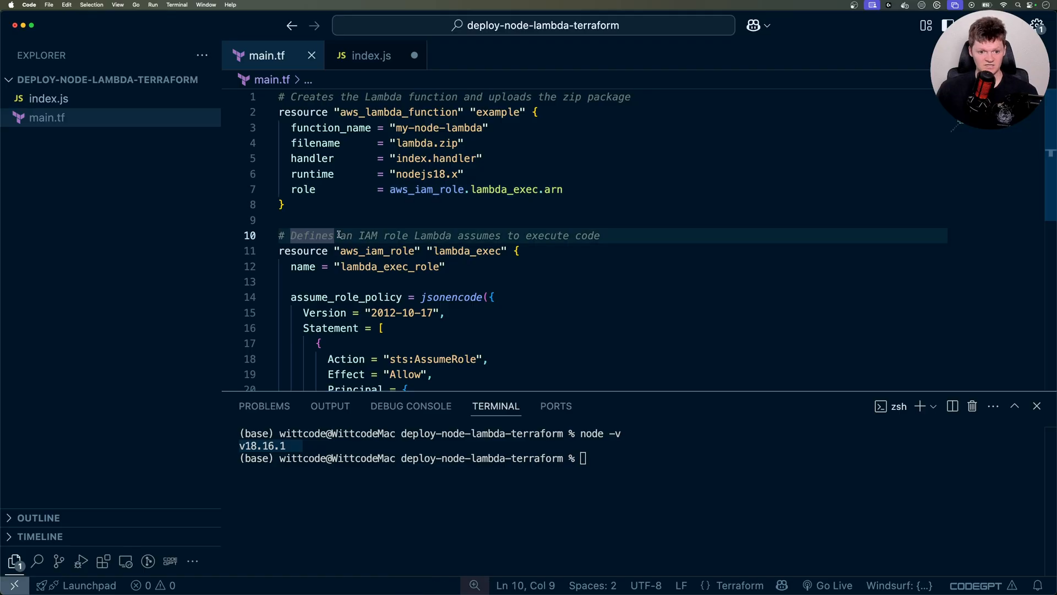
scroll(down, 3)
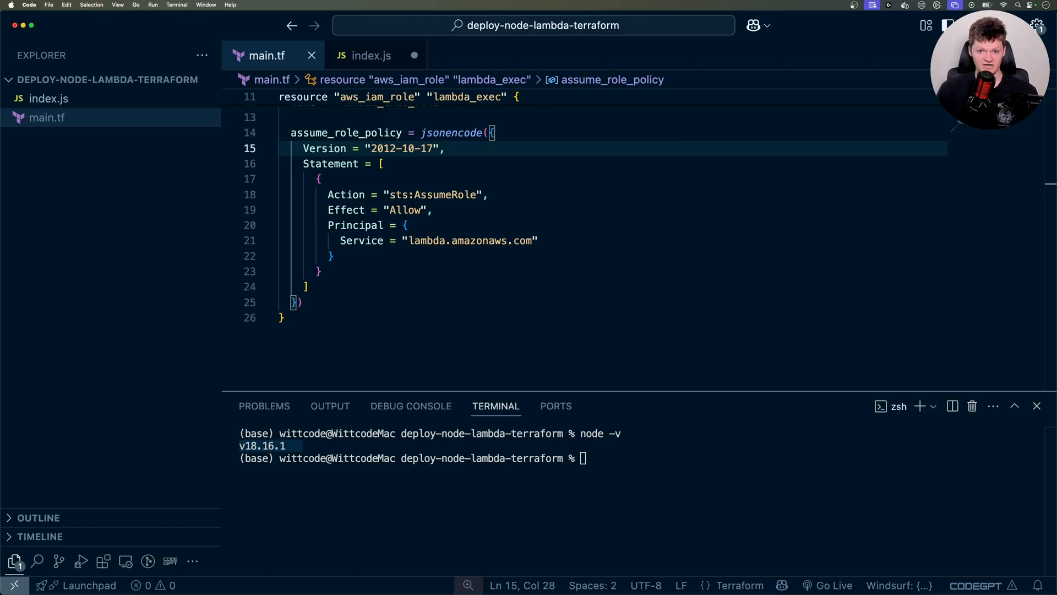
click(305, 287)
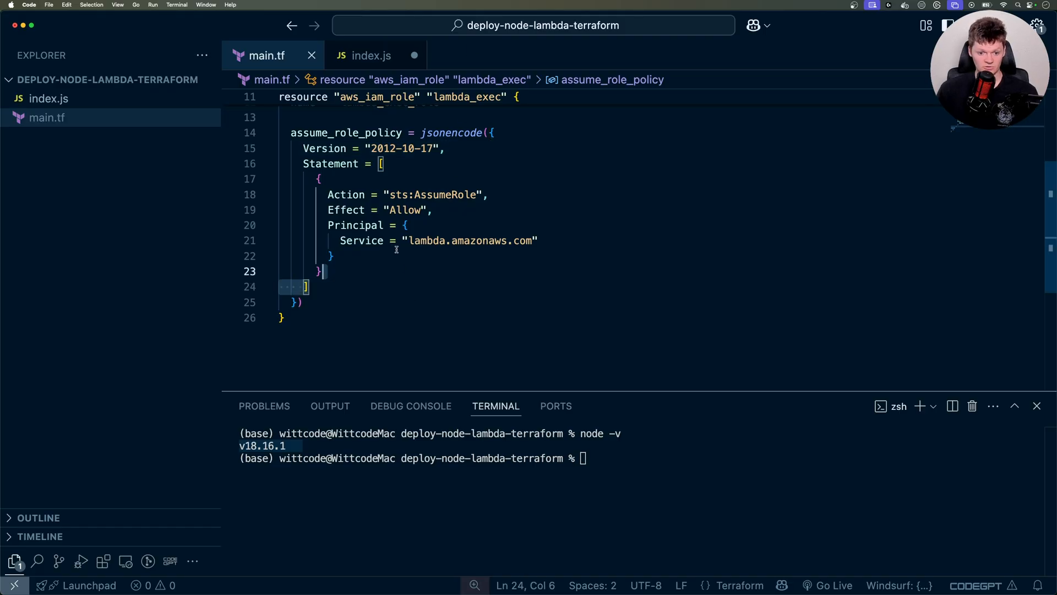
click(435, 209)
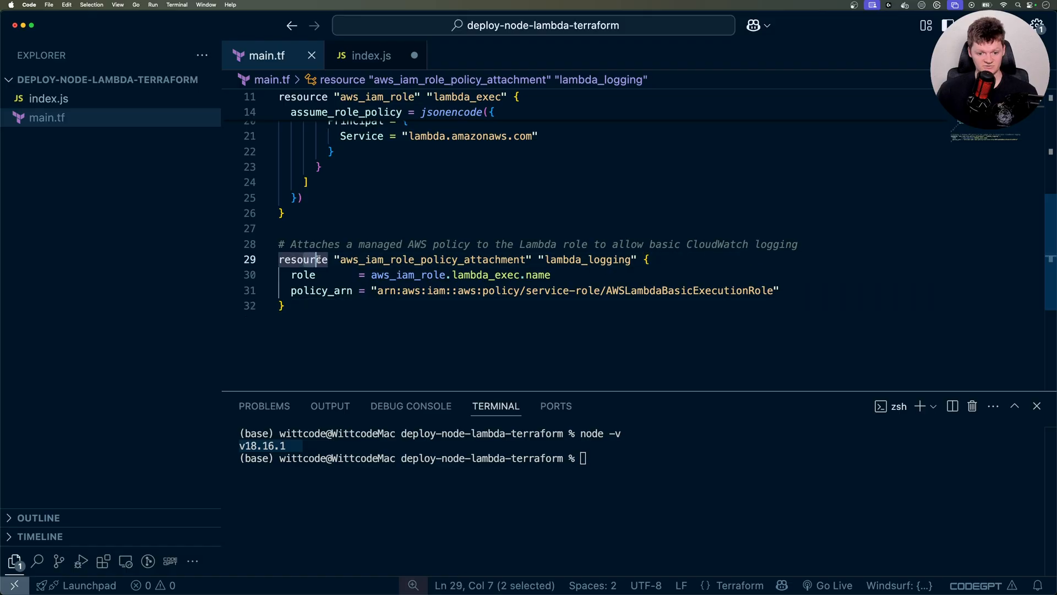
double_click(432, 260)
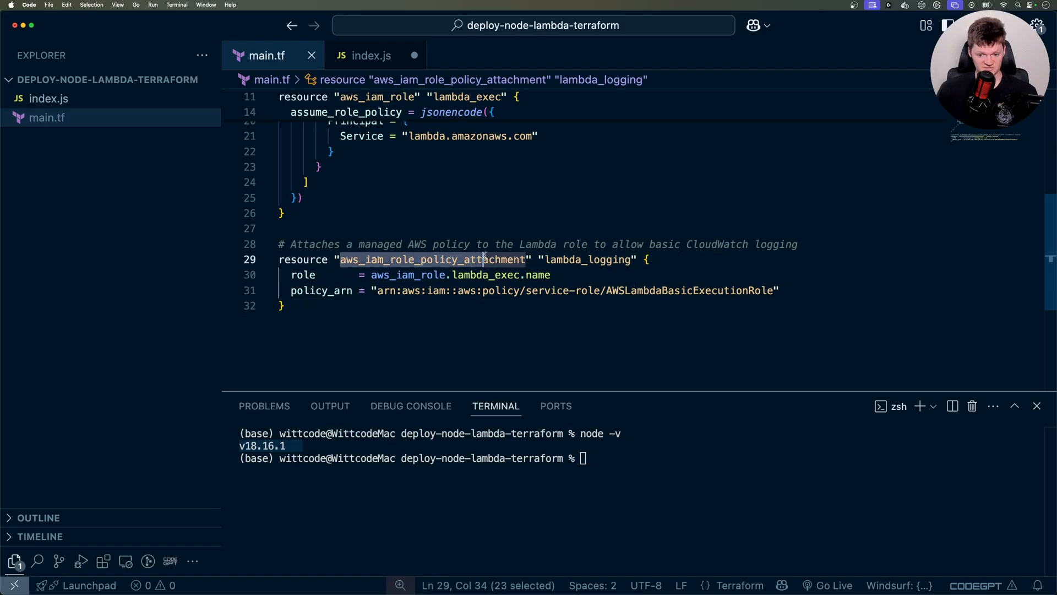
double_click(587, 259)
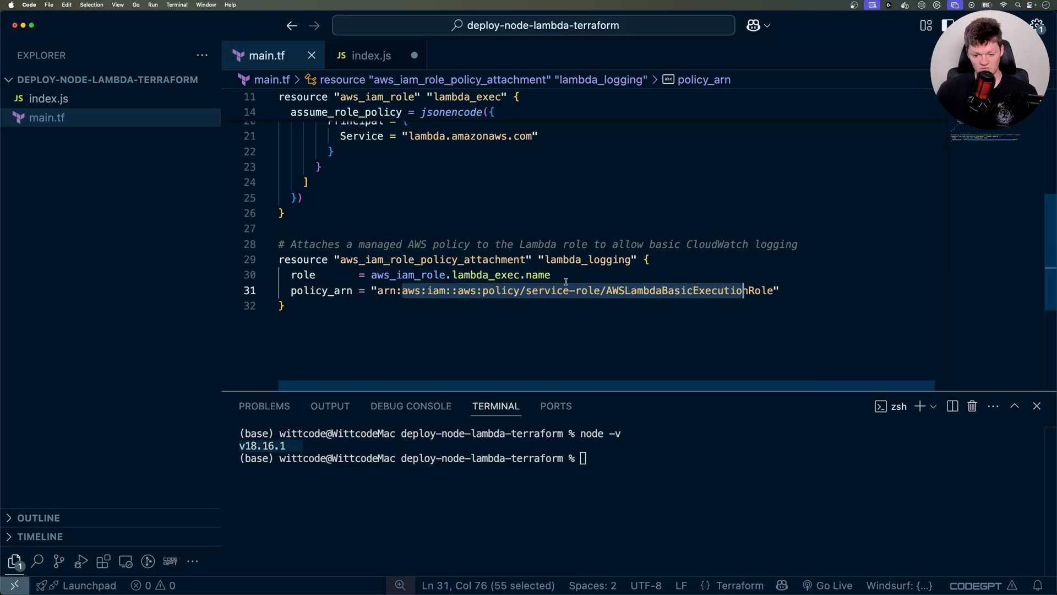
click(550, 275)
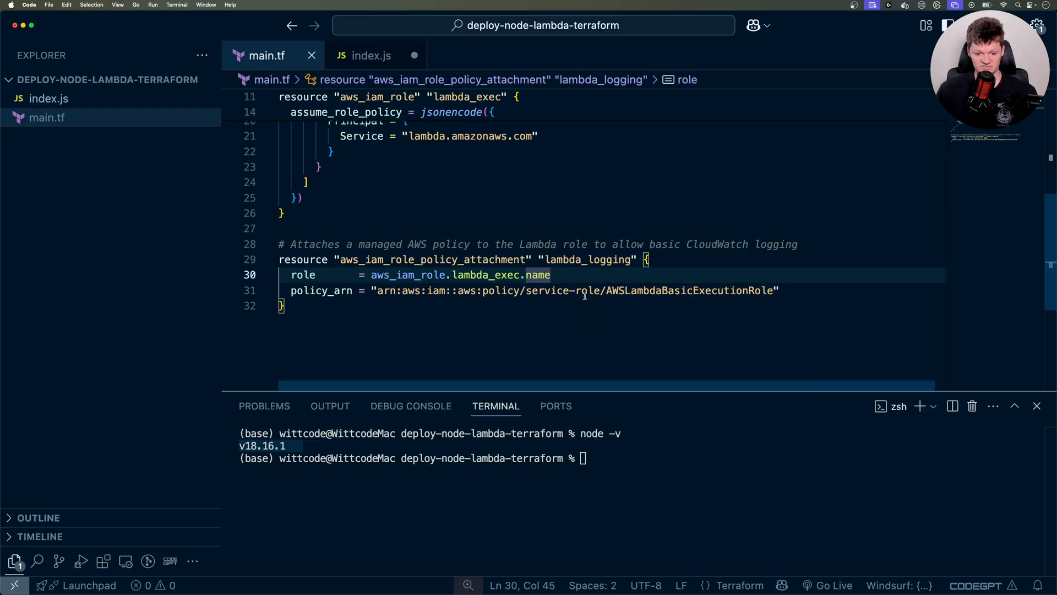
mouse_move(398, 161)
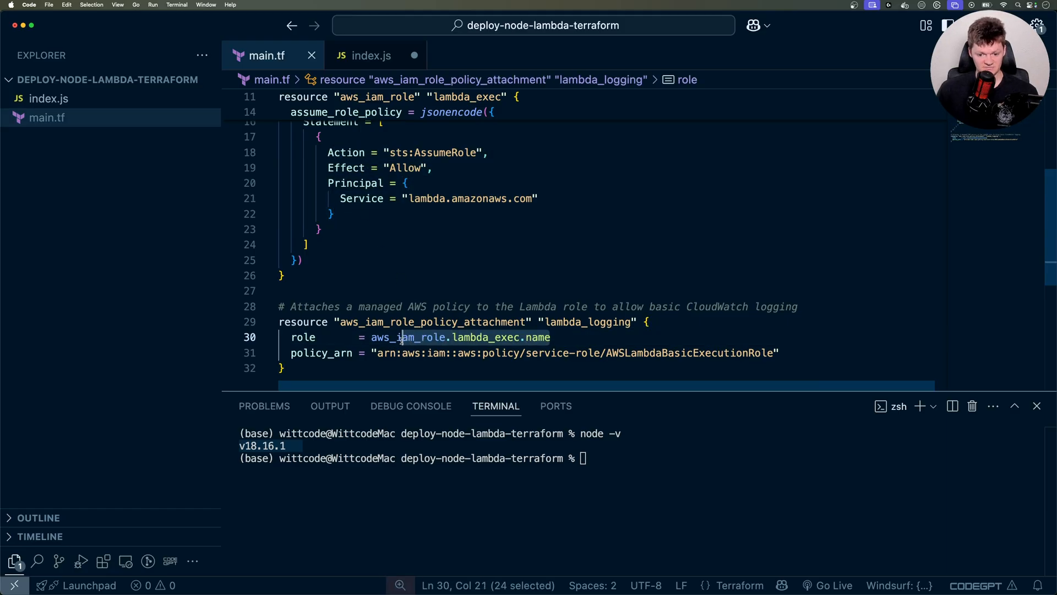
scroll(up, 3)
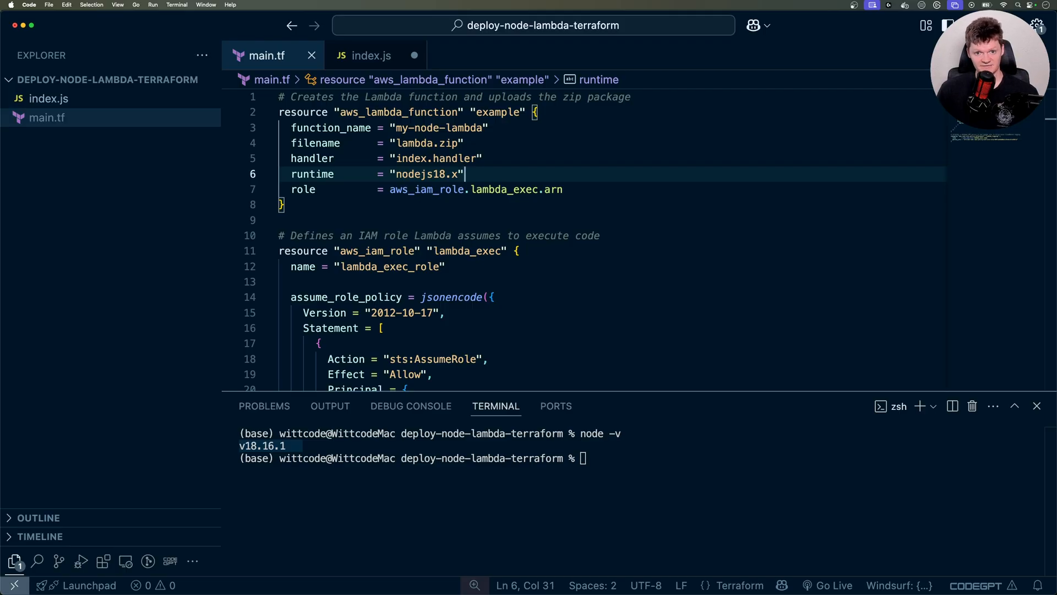
- Relate main.tf's index.handler value to the handler code in index.js
click(483, 157)
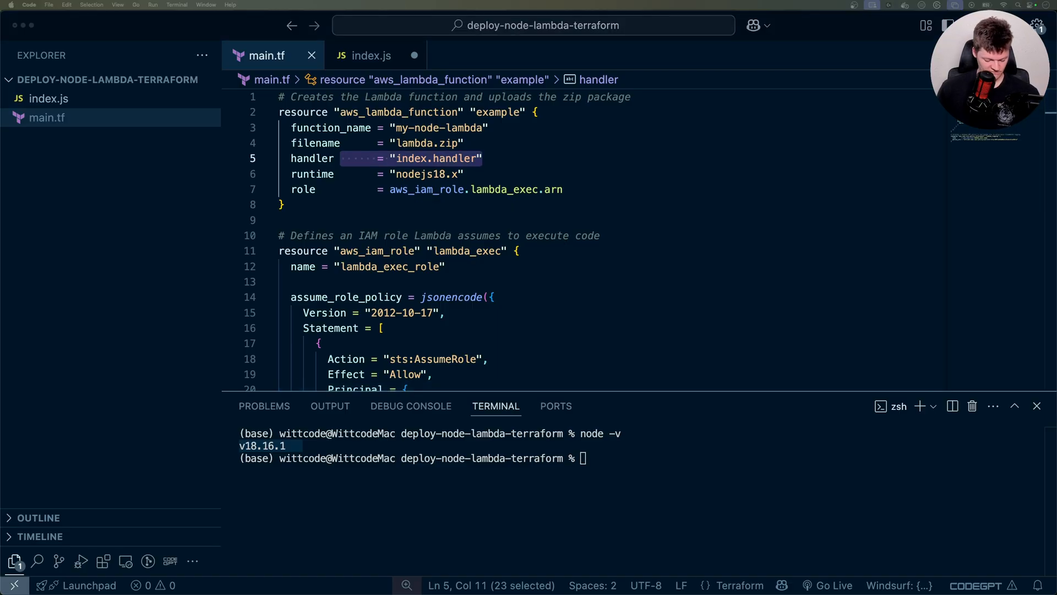
click(371, 55)
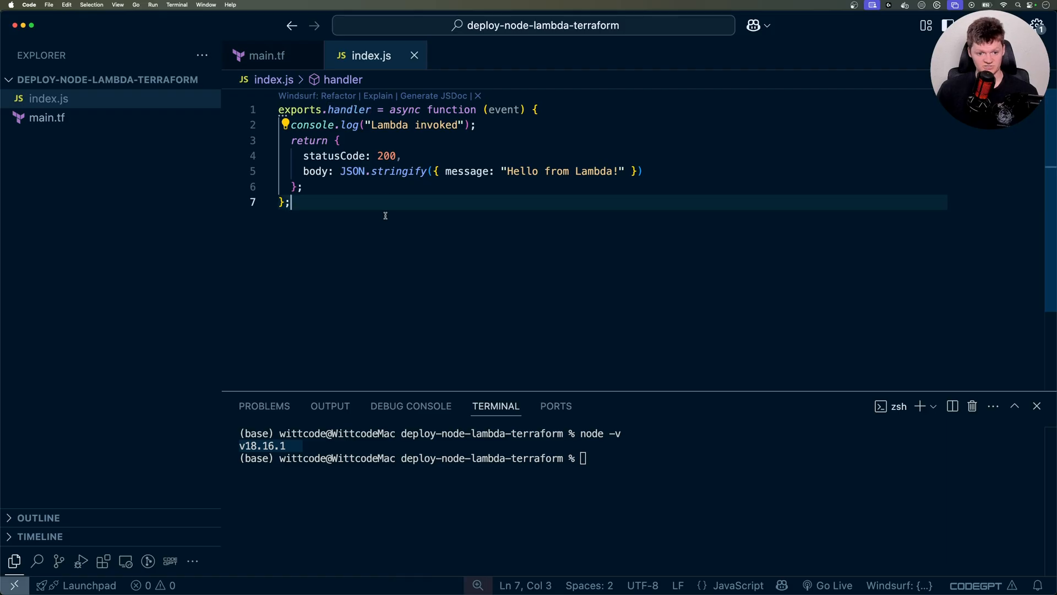
click(266, 55)
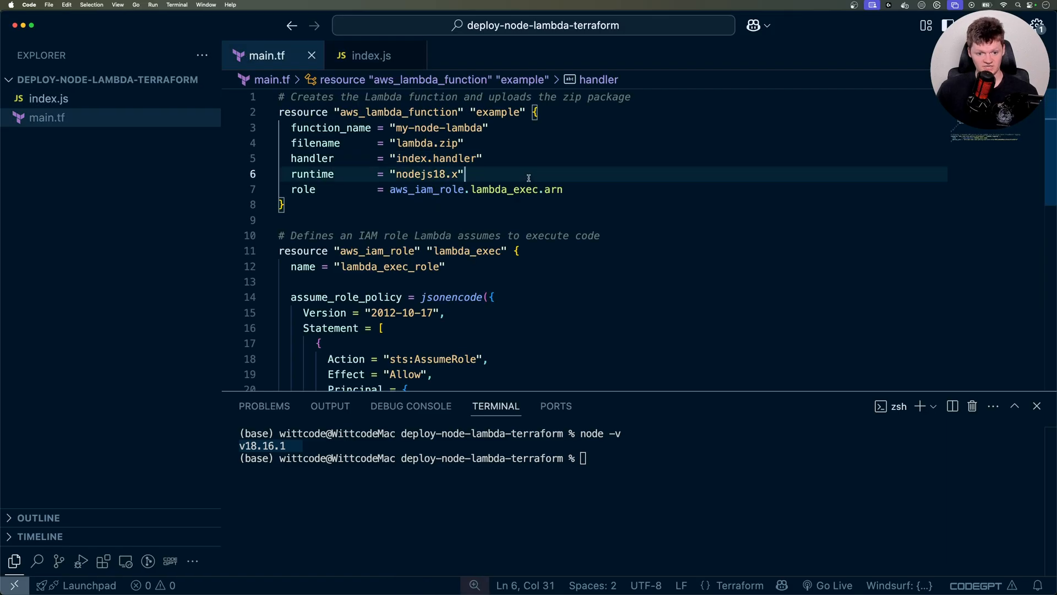
double_click(437, 157)
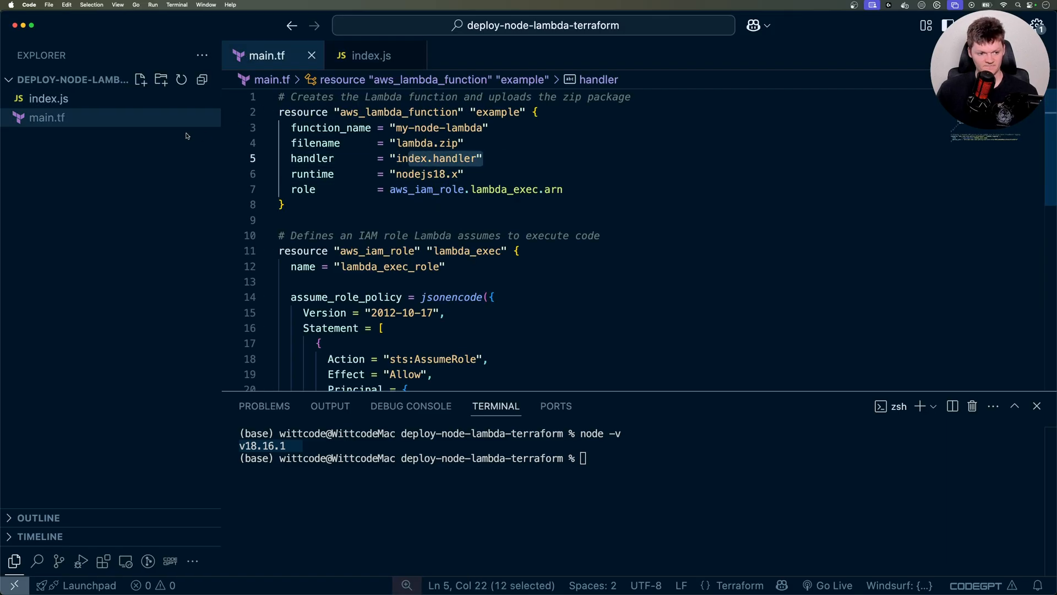
click(371, 55)
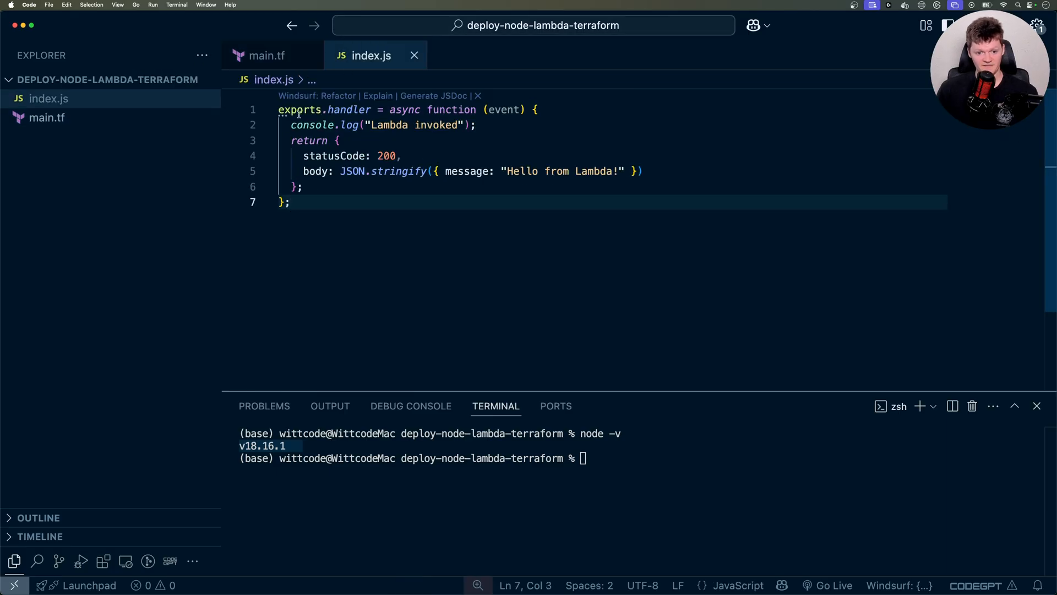
- Add ', event' to the console.log call in the index.js handler
double_click(502, 109)
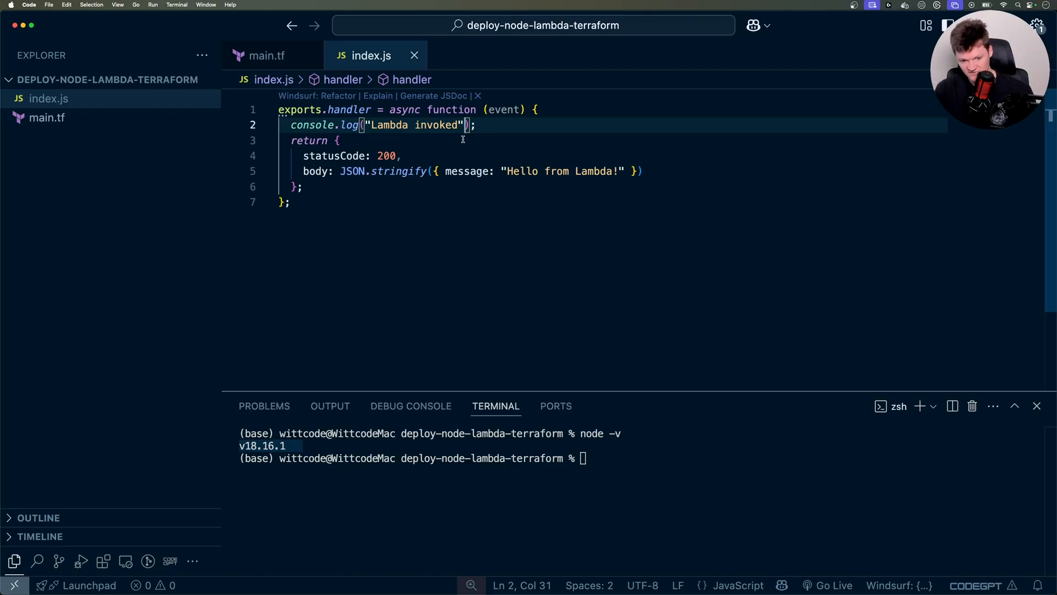
text(, event)
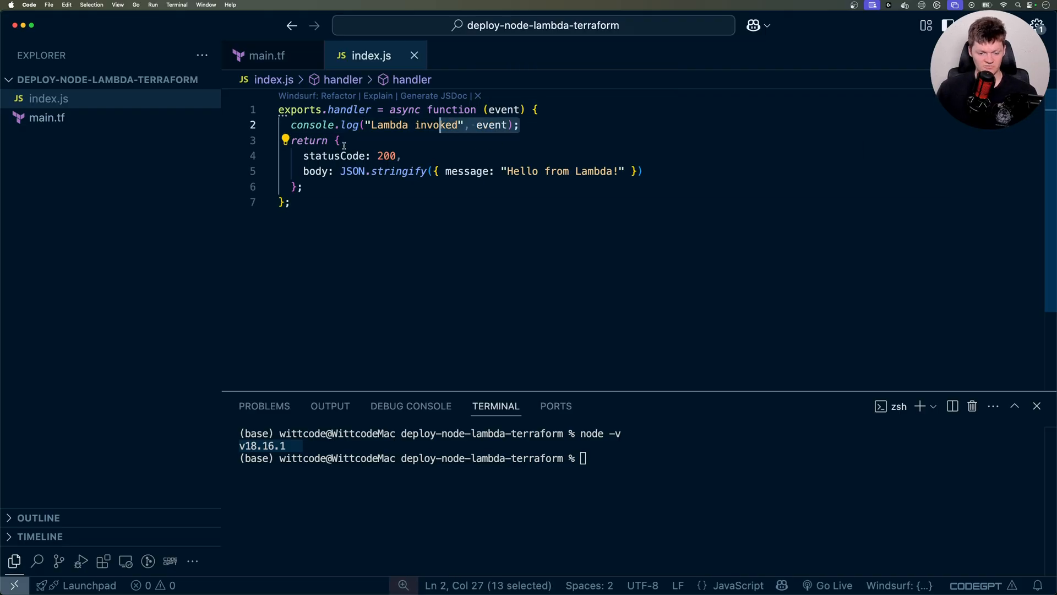
click(341, 140)
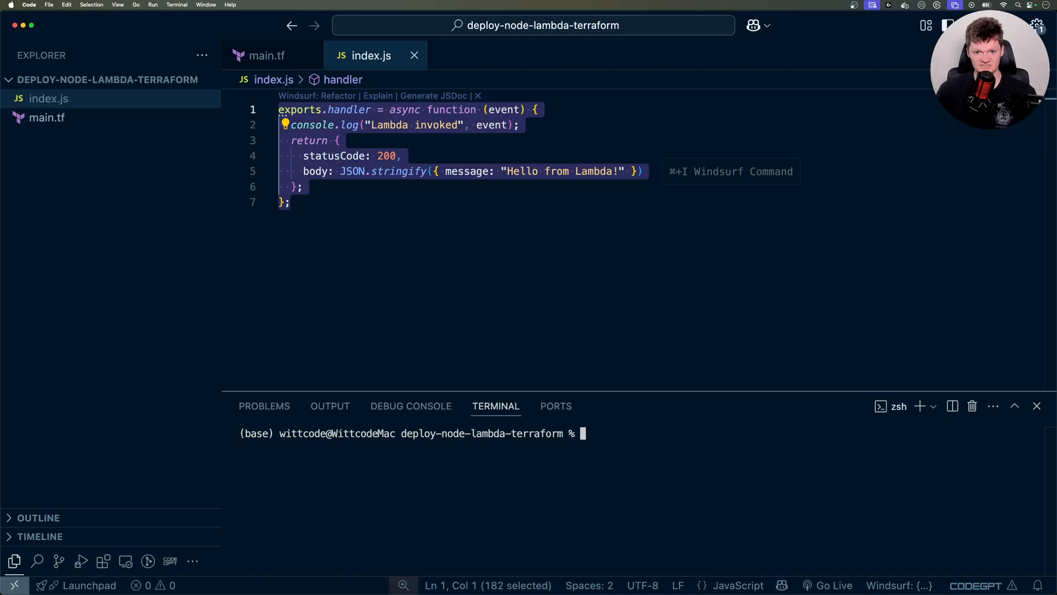
- Run 'zip lambda.zip index.js' in the terminal, then check main.tf's filename setting
text(zip)
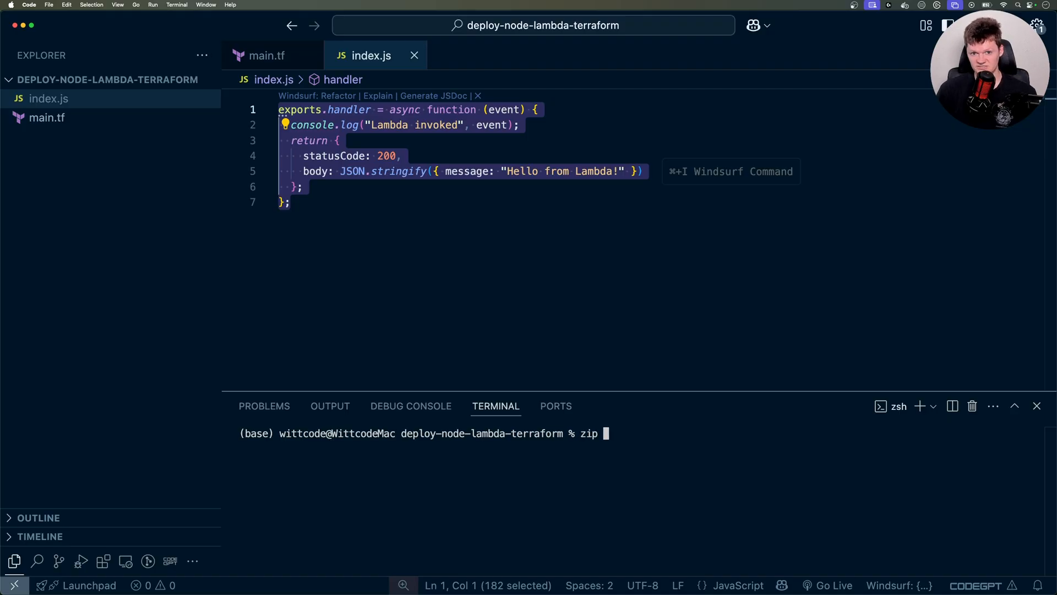
text(lambda.zip)
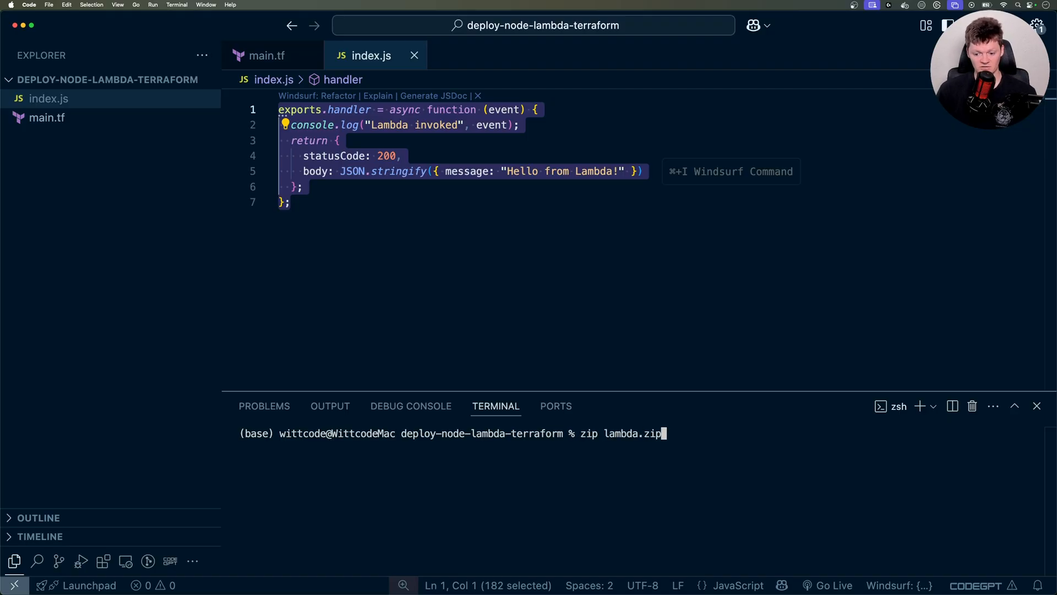
text(index.js)
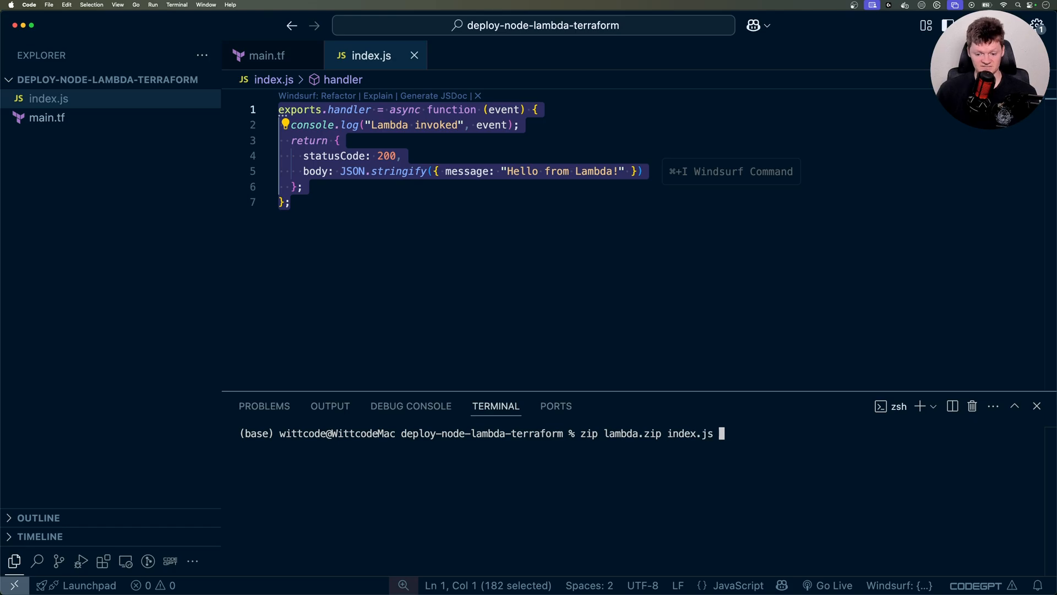
key(Return)
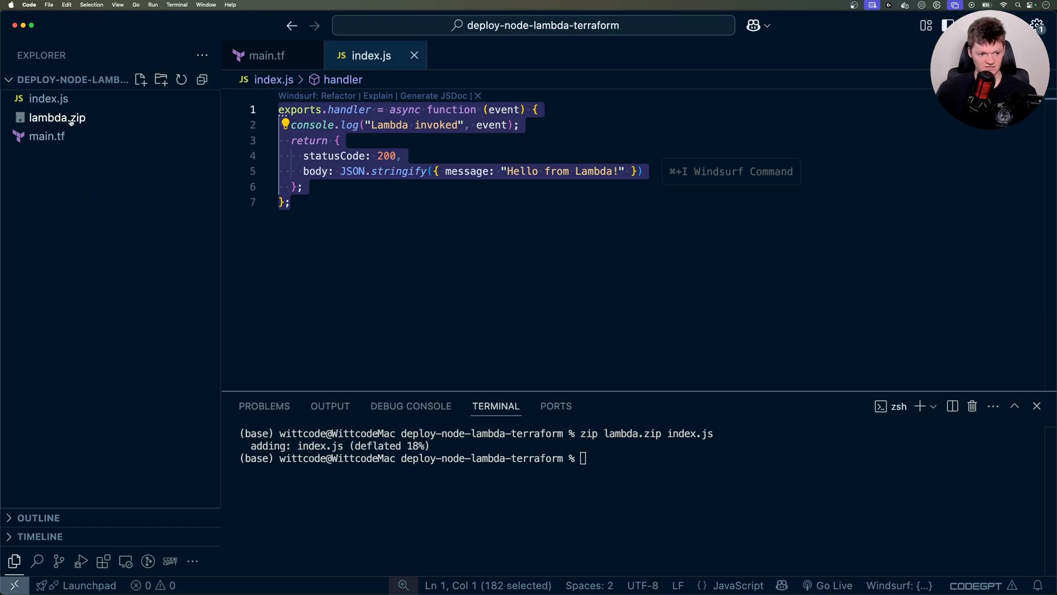
click(267, 55)
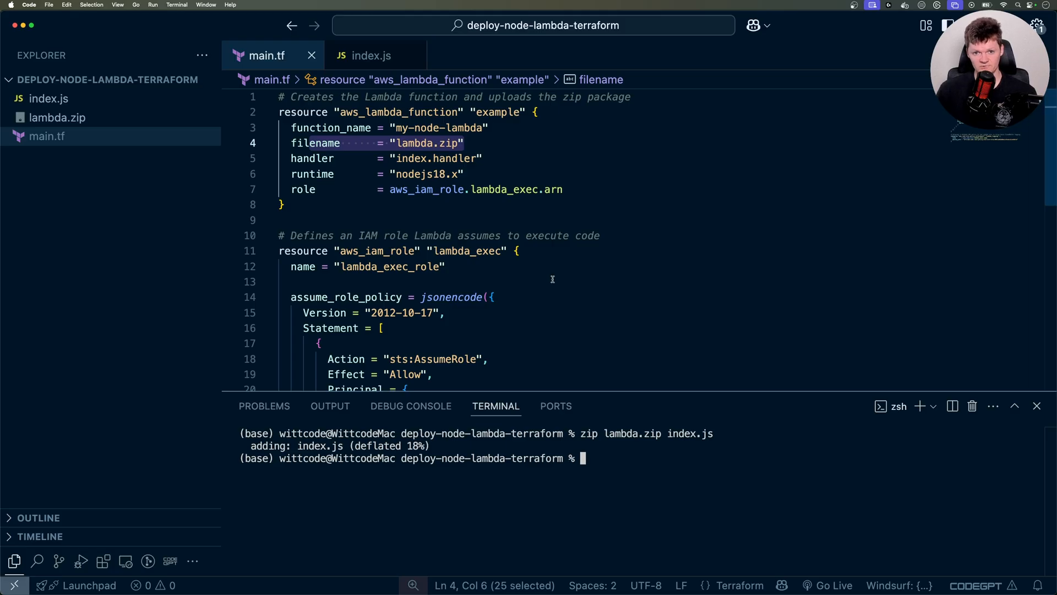
mouse_move(548, 200)
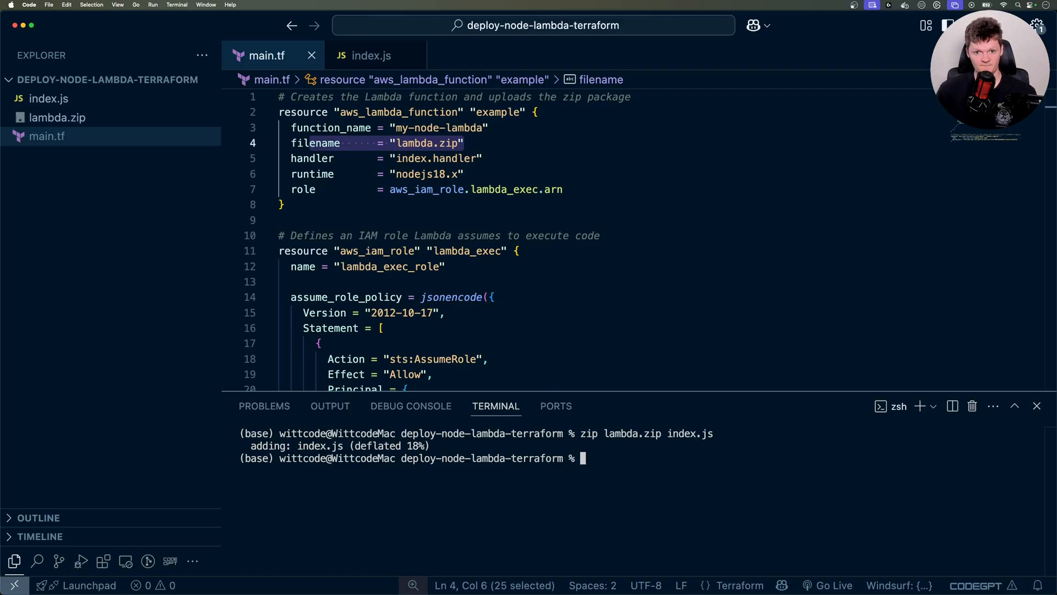
- Complete the terraform command, highlight aws_lambda_function and focus the terminal for commands
text(ck)
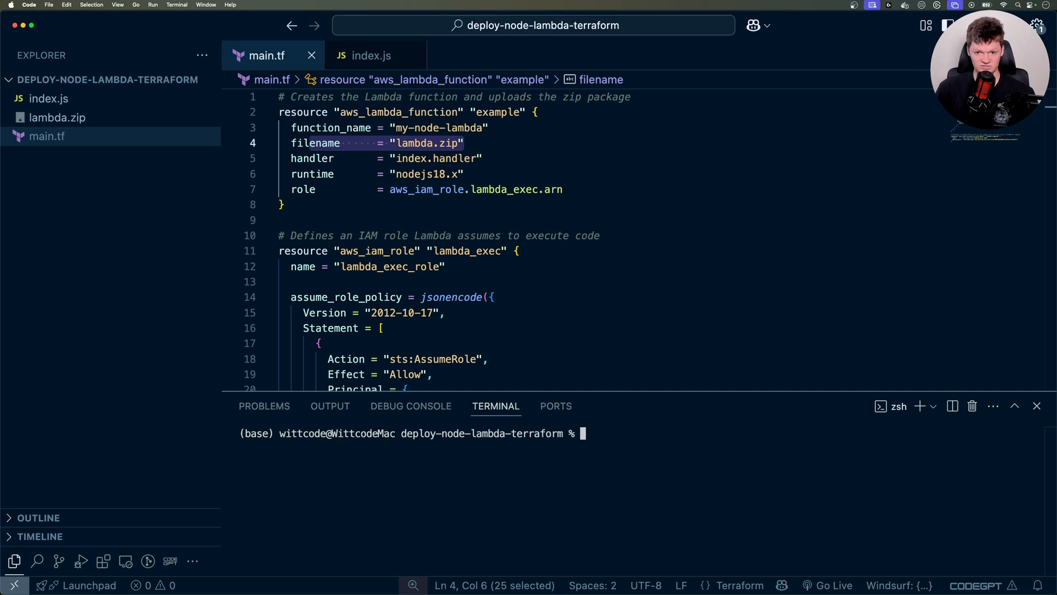
text(terra)
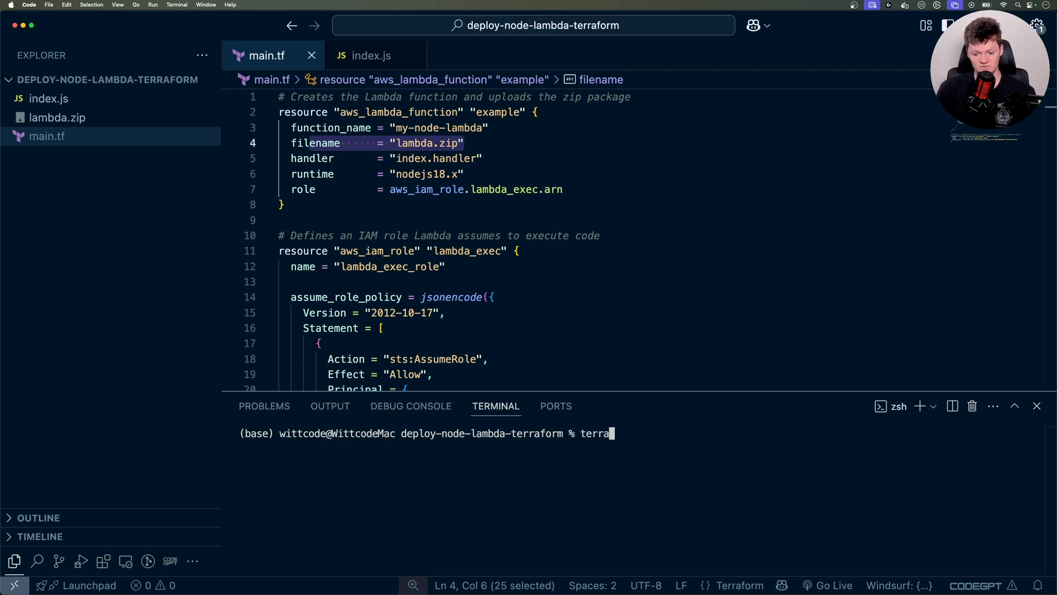
key(Return)
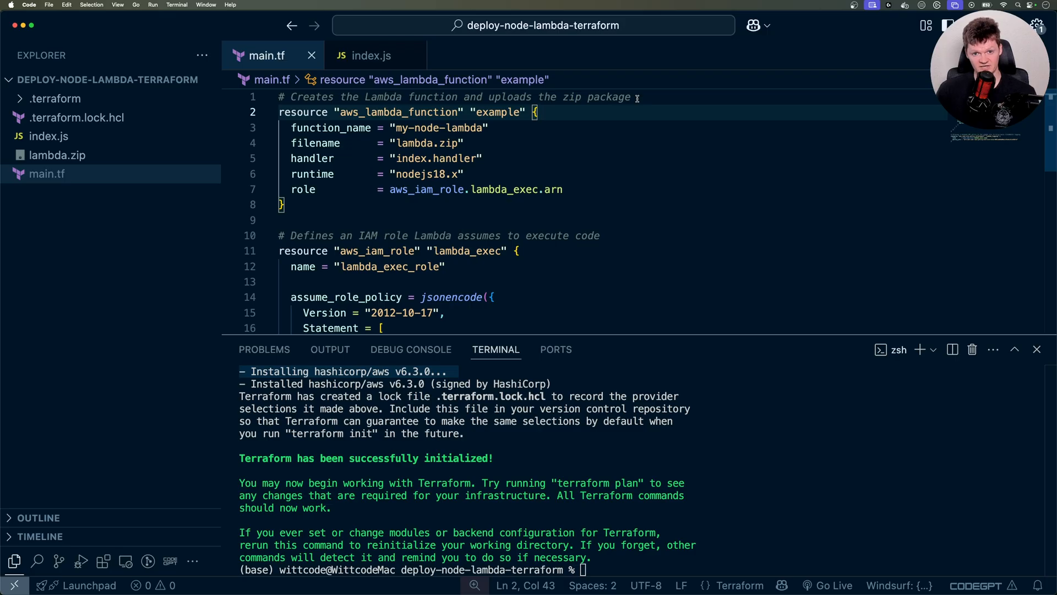
mouse_move(571, 143)
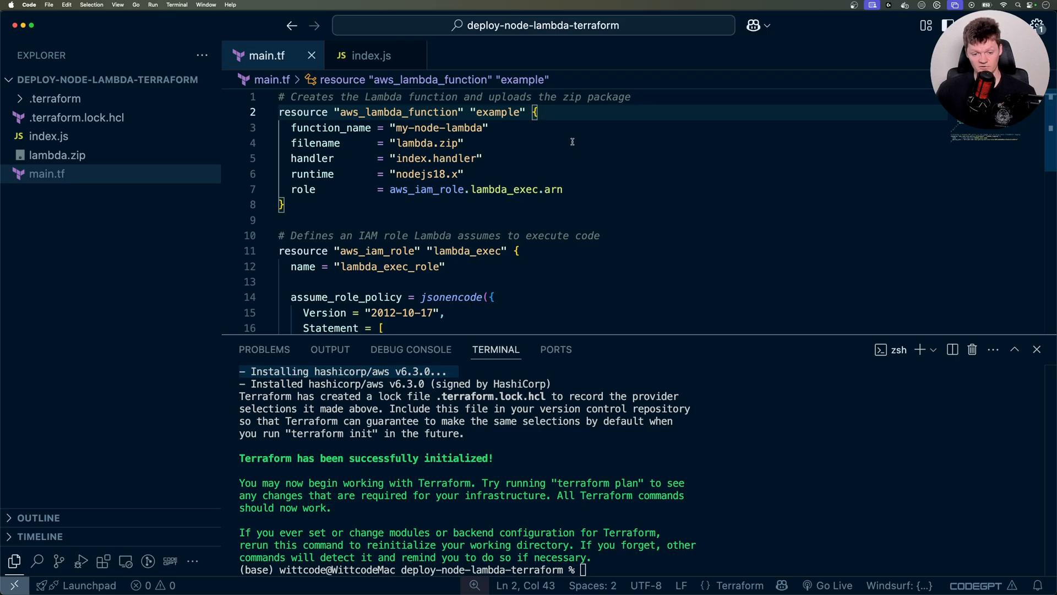
double_click(400, 112)
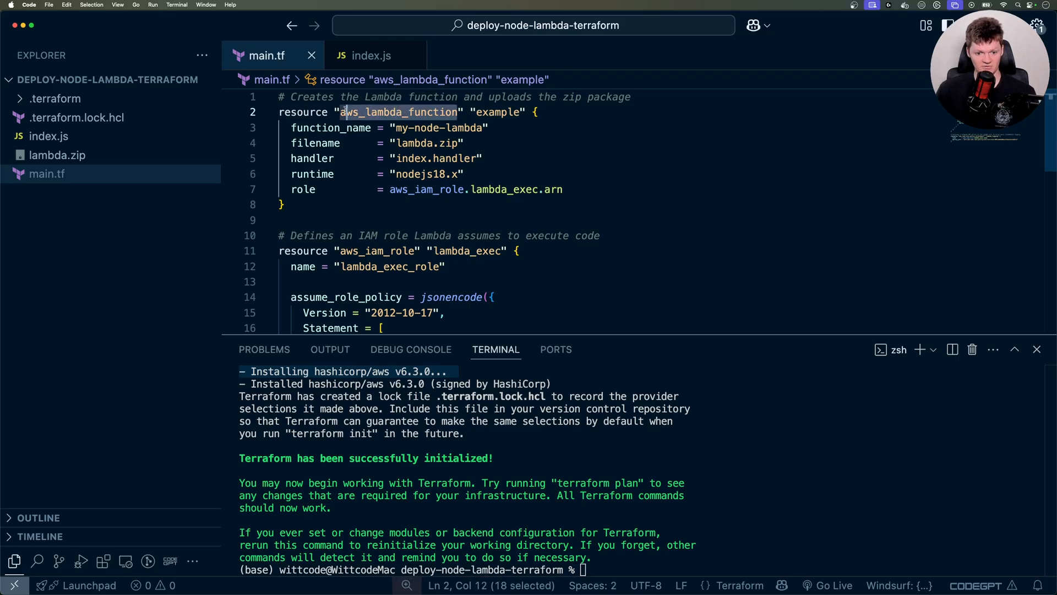
click(451, 113)
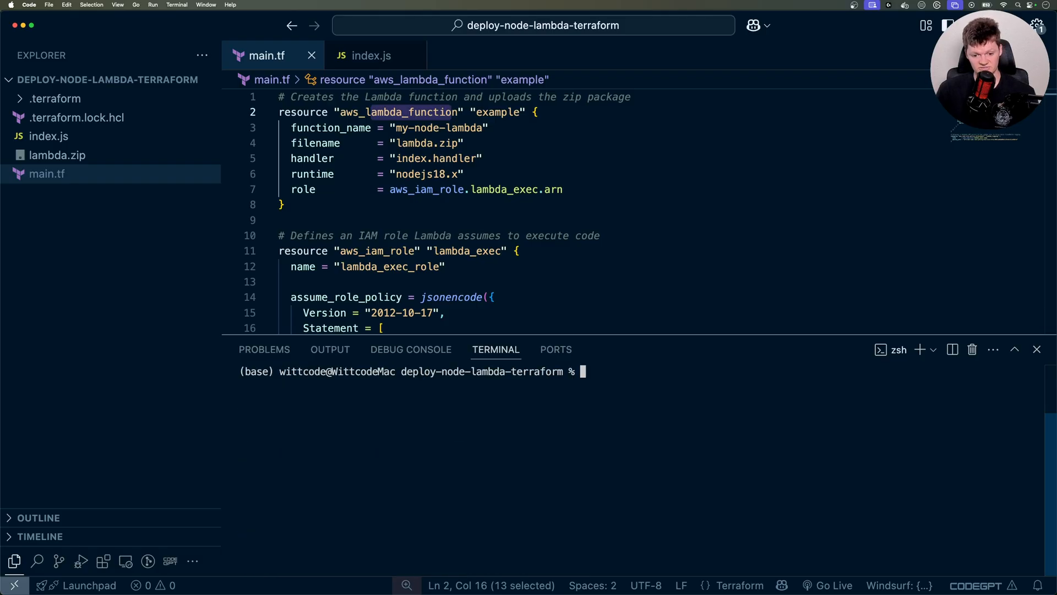
- Enter terraform apply, then choose the Europe (London) eu-west-2 region in the console
text(terraform apply)
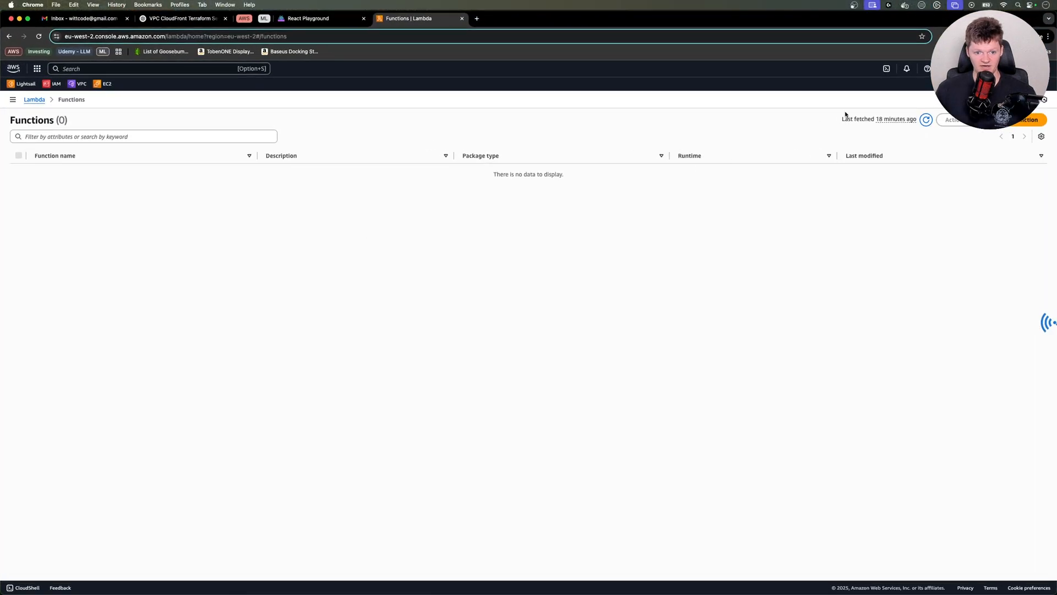
click(926, 119)
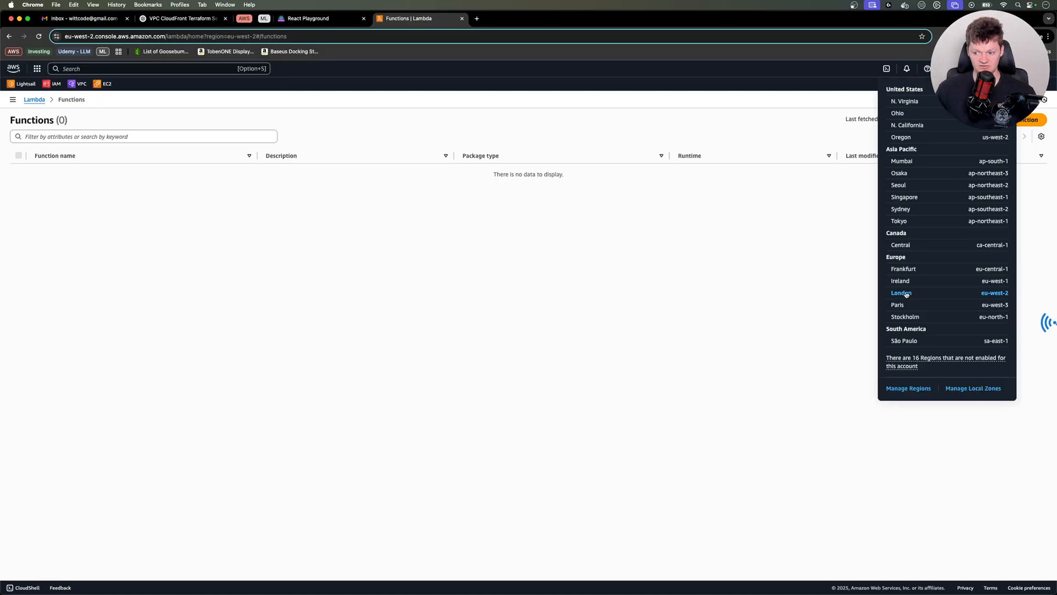
click(902, 293)
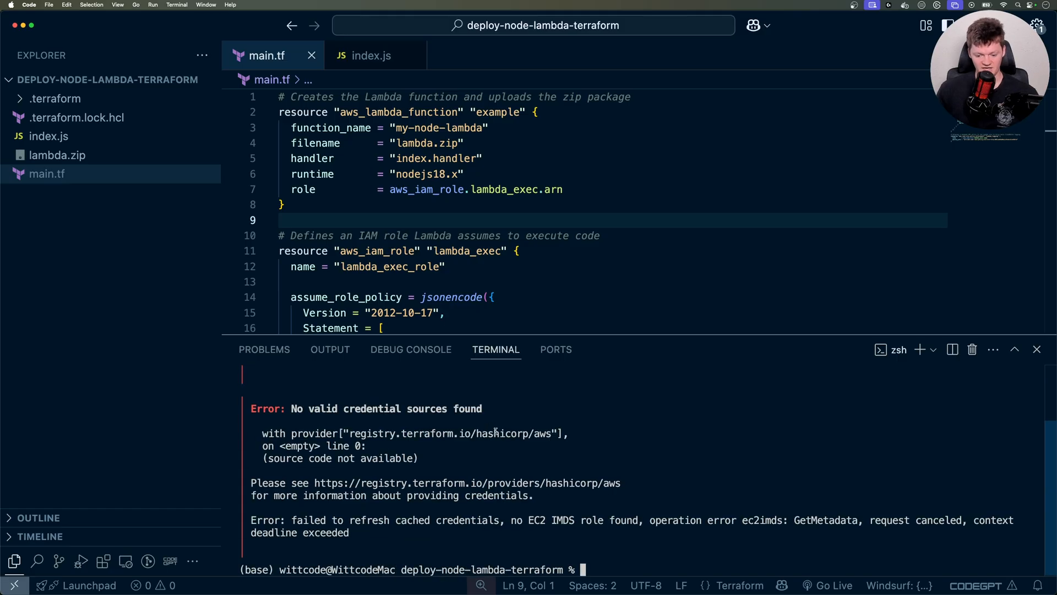
- Clear the terminal and run terraform apply with AWS_PROFILE=terraform, yielding a 3-resource plan
text(cler)
text(AWS_PRO)
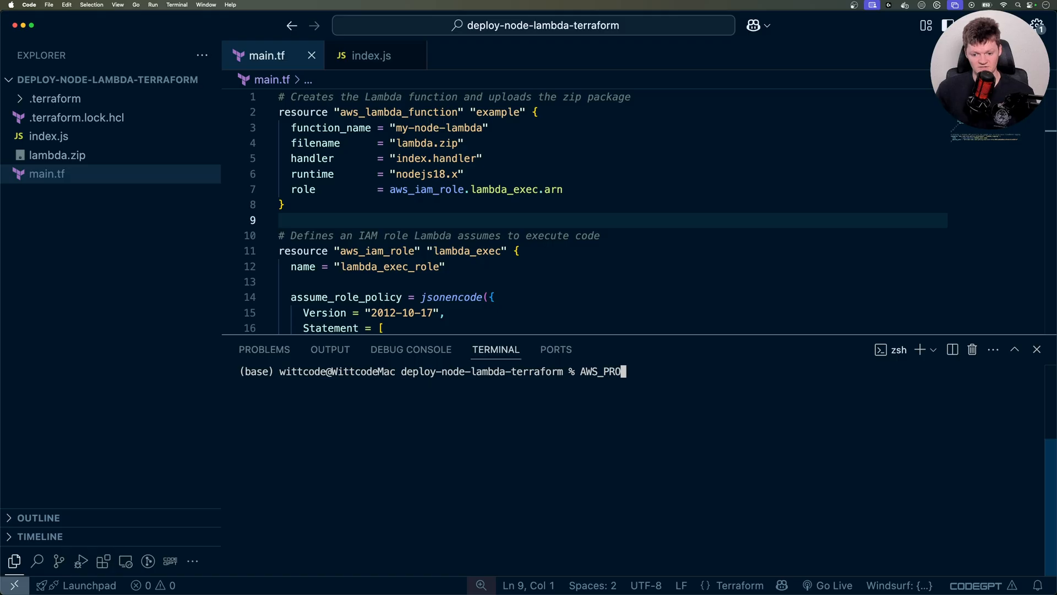
text(FILE=ter)
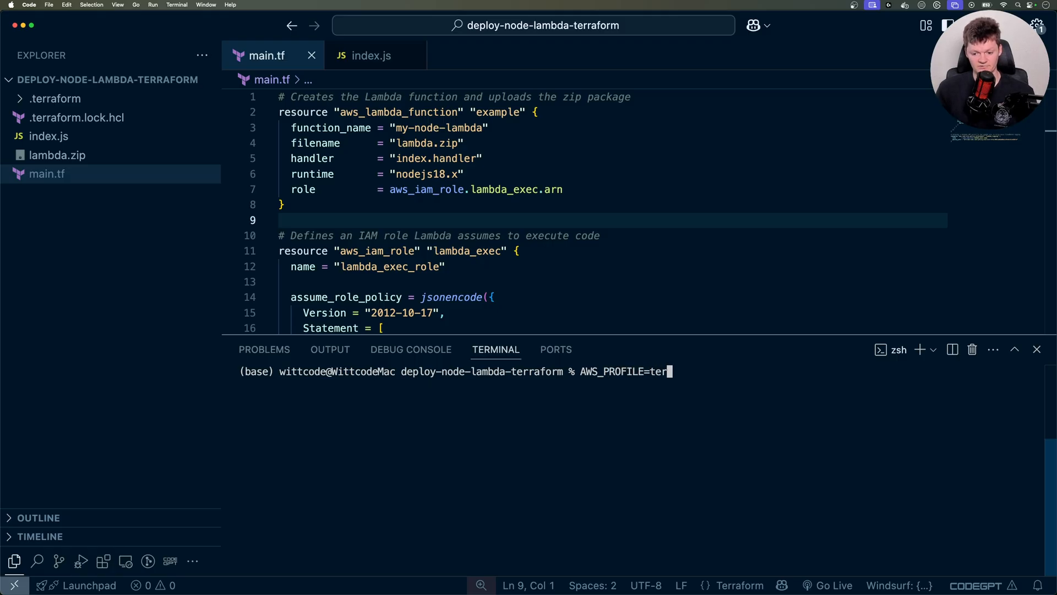
text(raform)
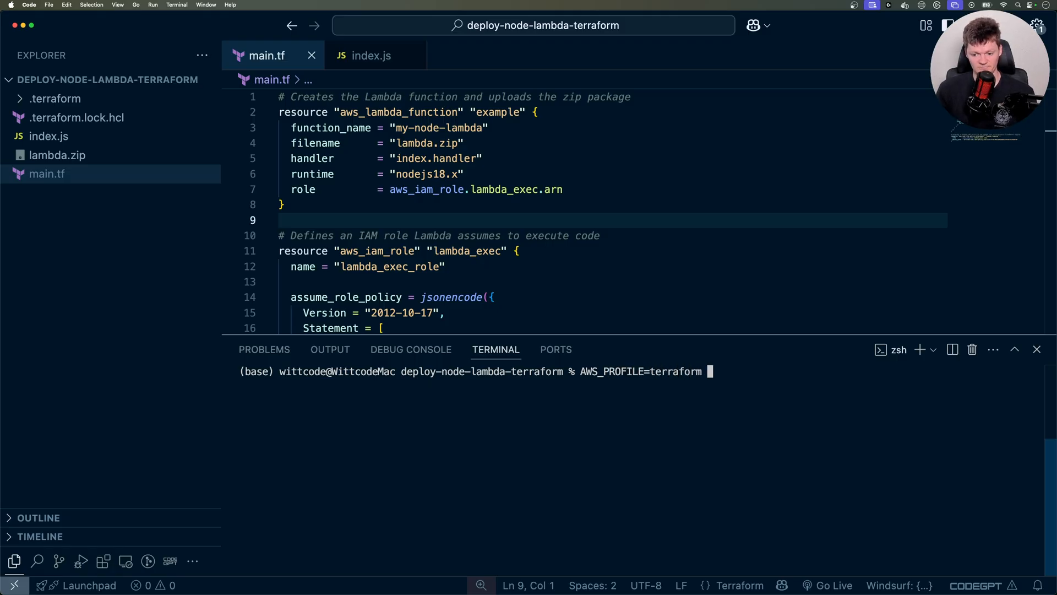
text(terrafo)
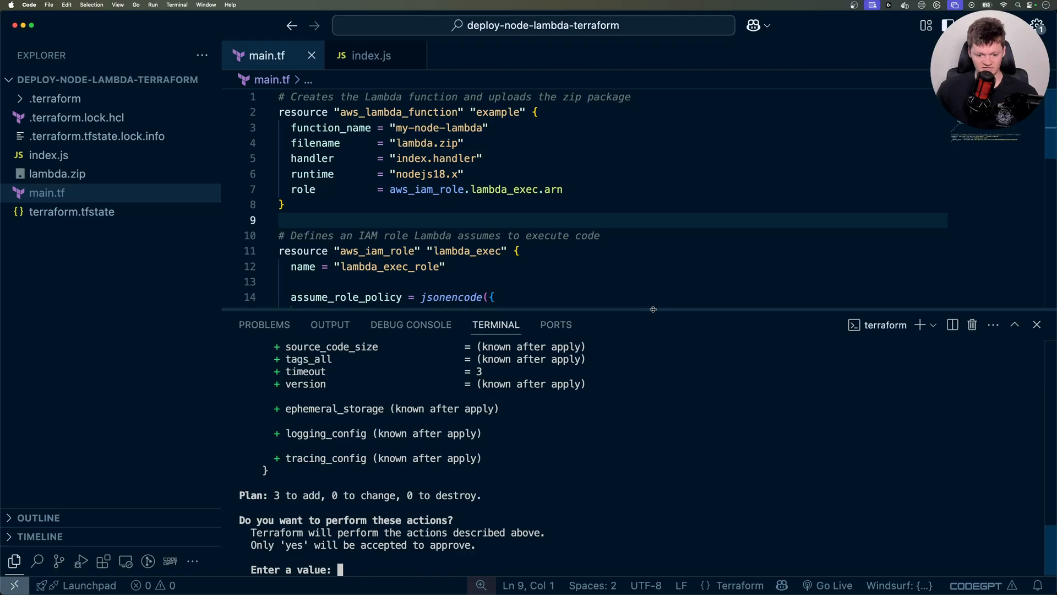
- Review the plan output and answer yes to start creating the three resources
scroll(up, 3)
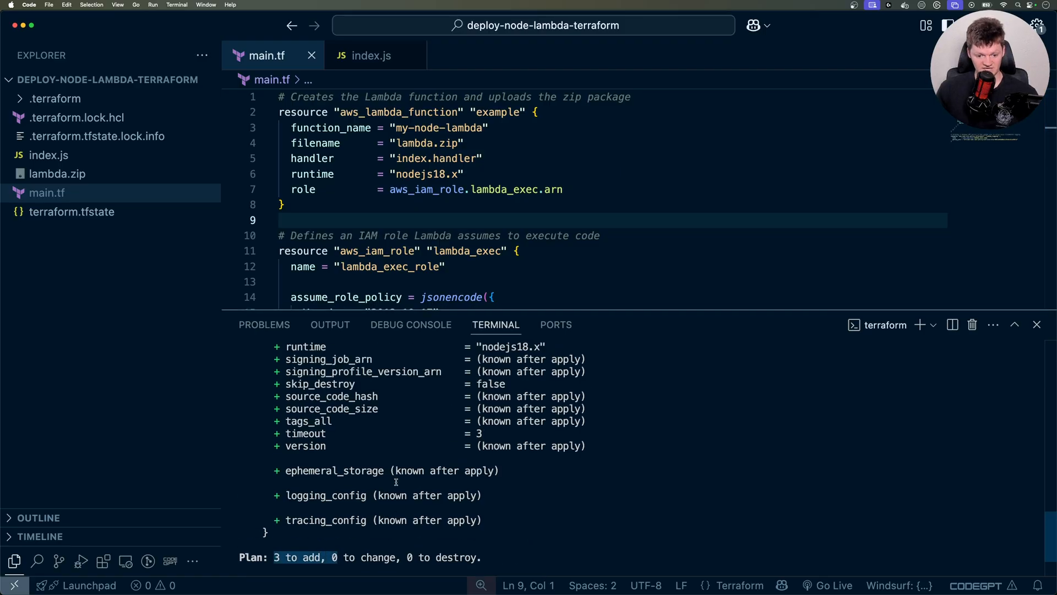
scroll(down, 3)
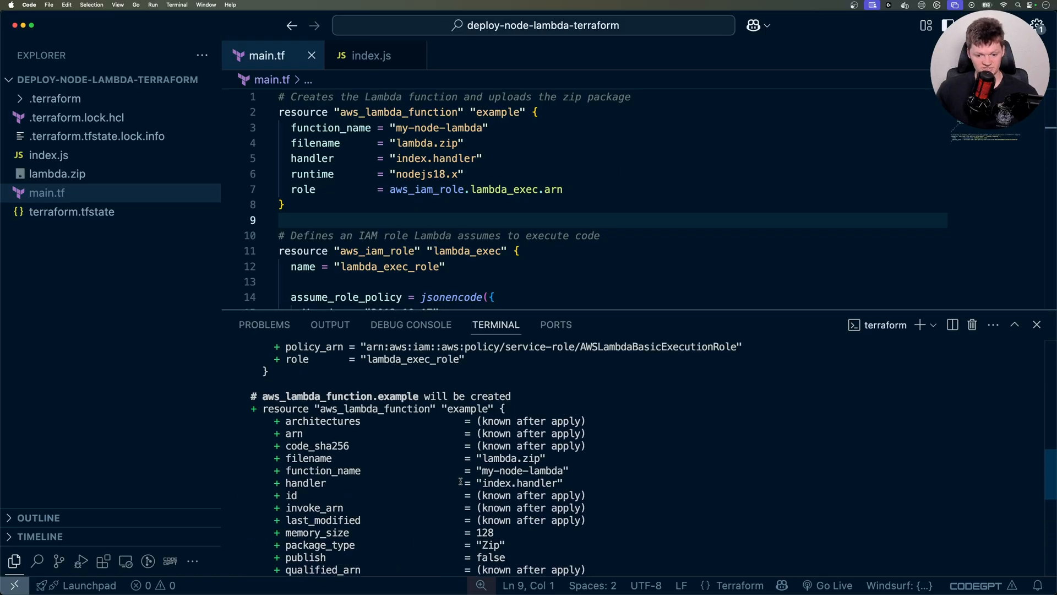
scroll(down, 3)
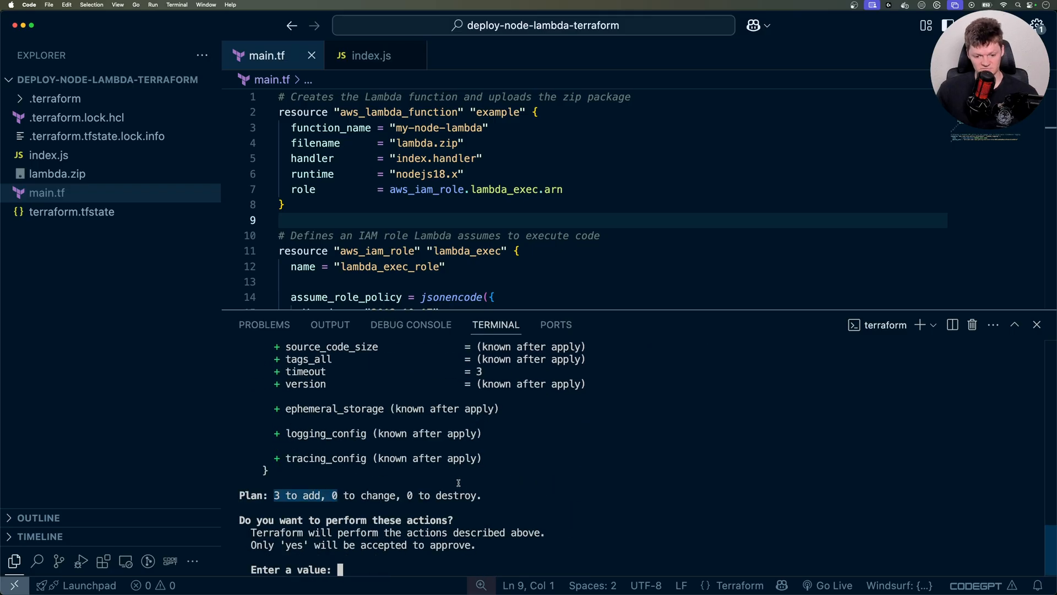
text(yes)
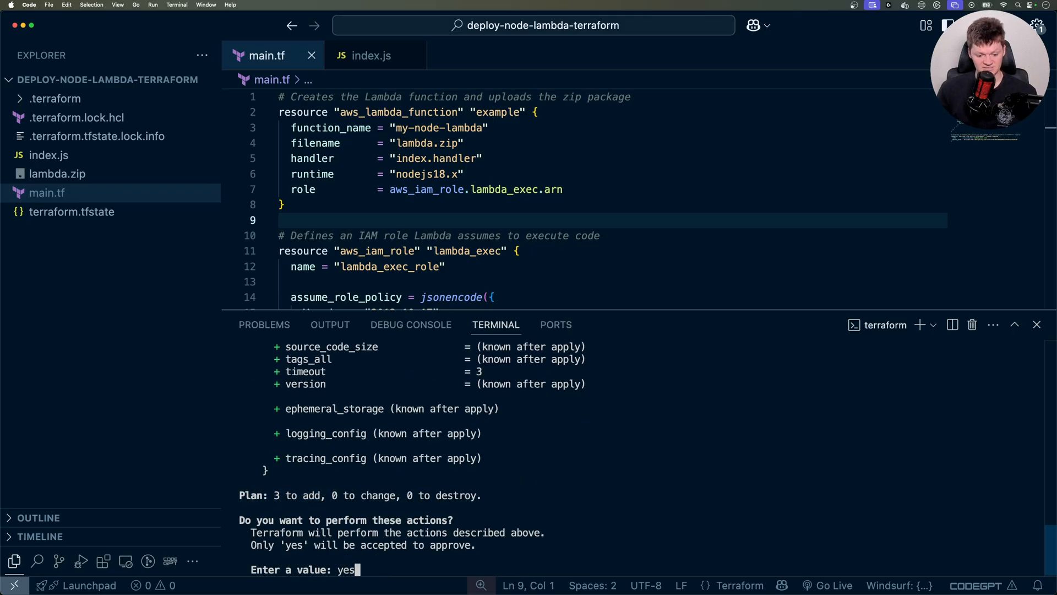
key(Return)
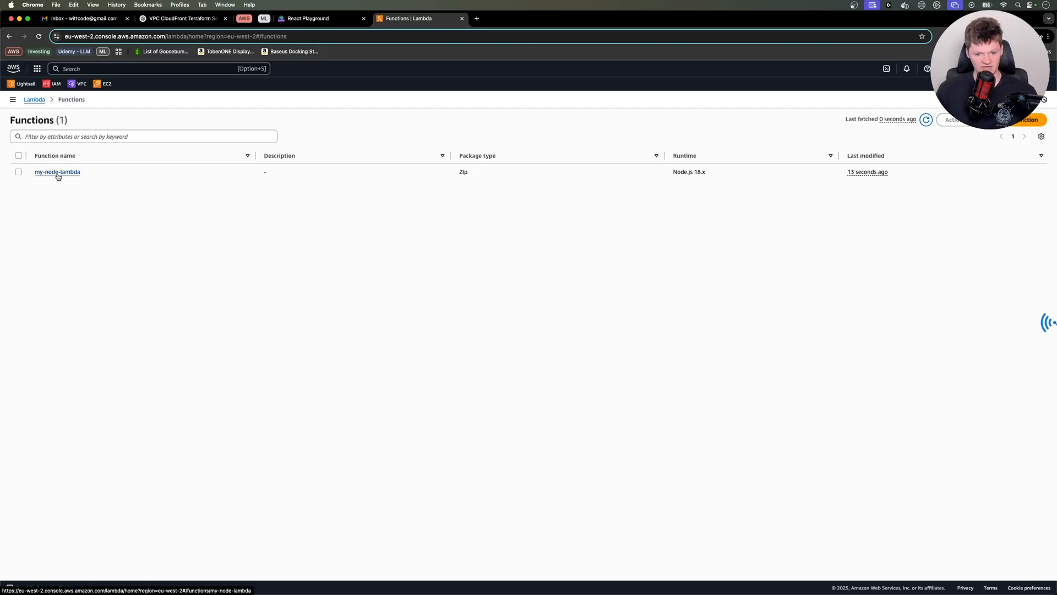
- Run a test invocation of my-node-lambda from its Test page, returning status 200
click(56, 172)
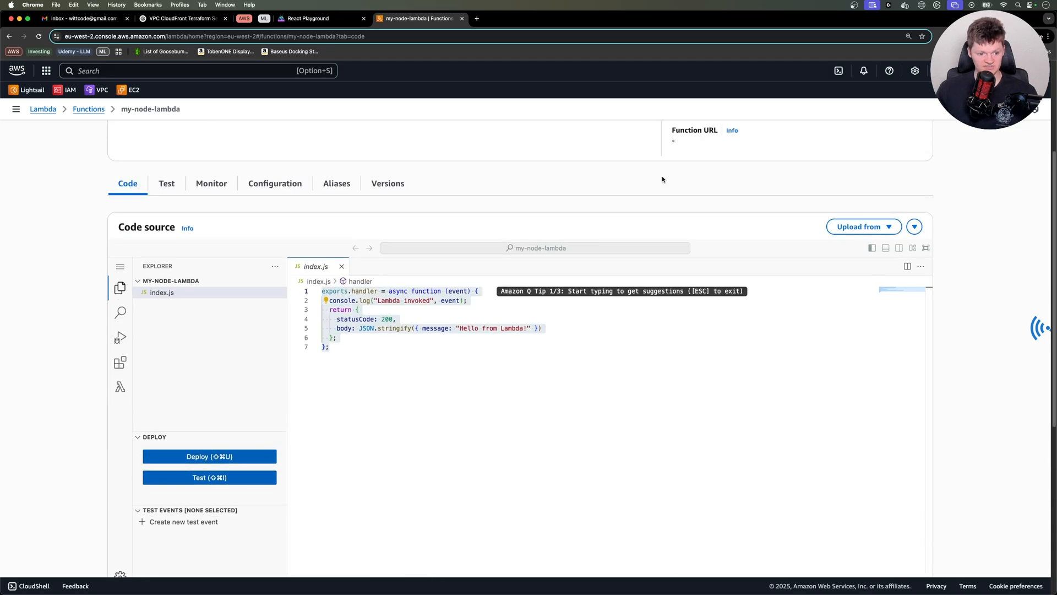
scroll(up, 3)
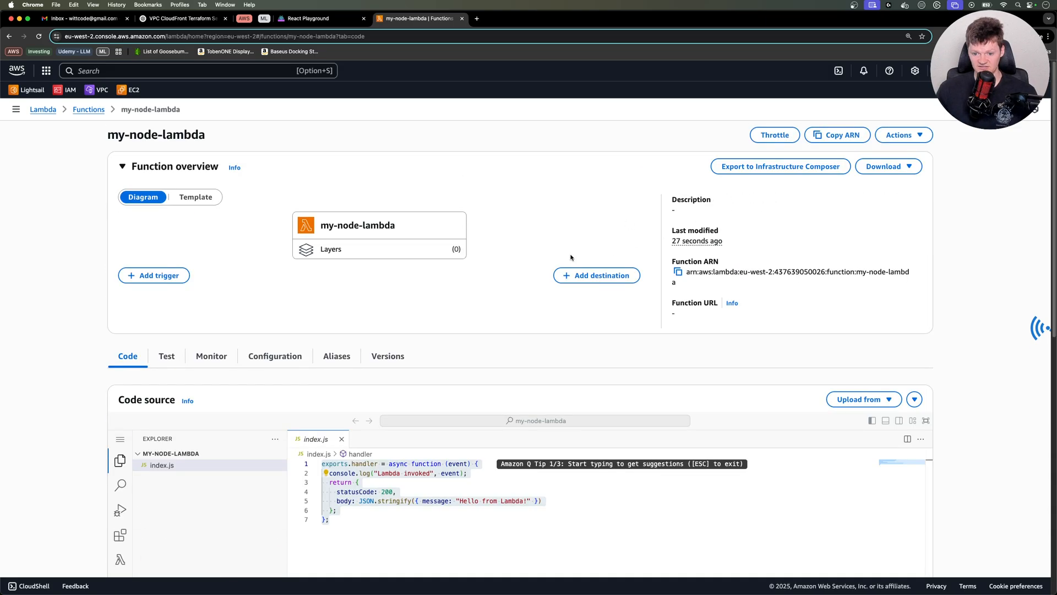
click(166, 355)
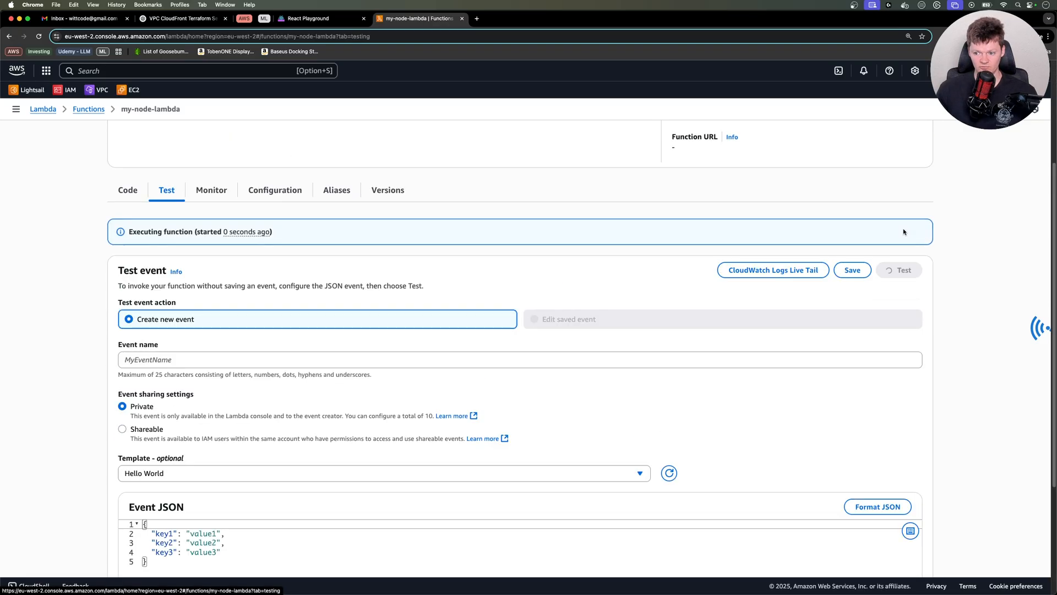
click(898, 270)
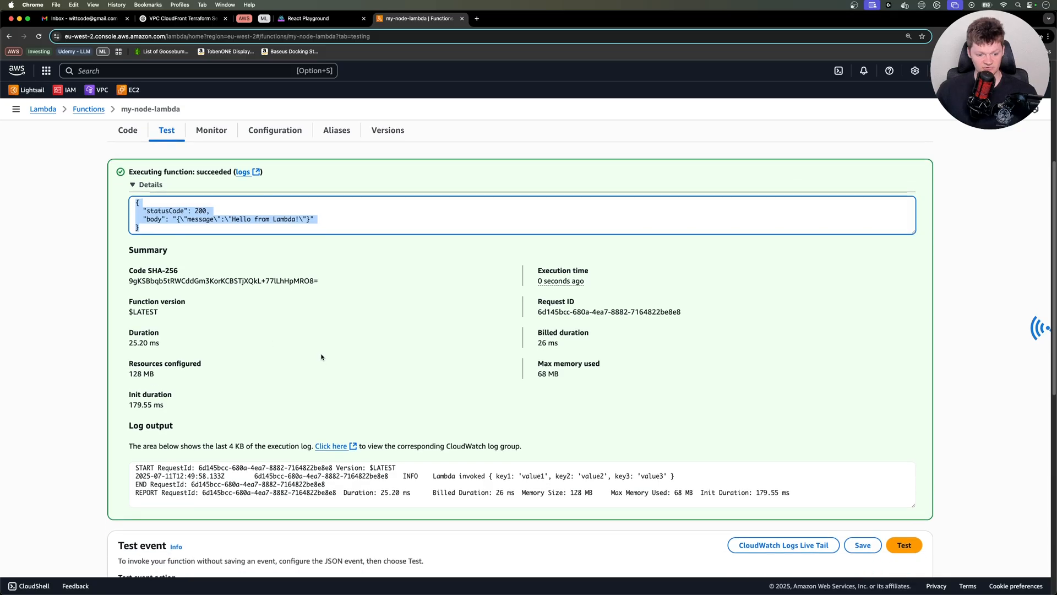
- From Monitor, view the CloudWatch logs and expand the Lambda invoked event in the latest stream
click(212, 356)
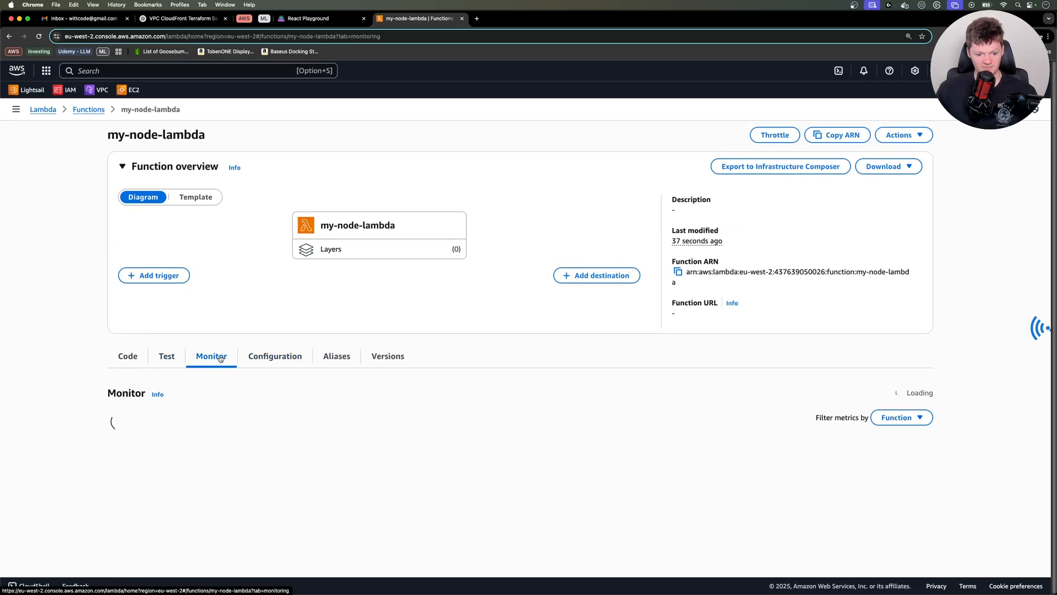
scroll(down, 3)
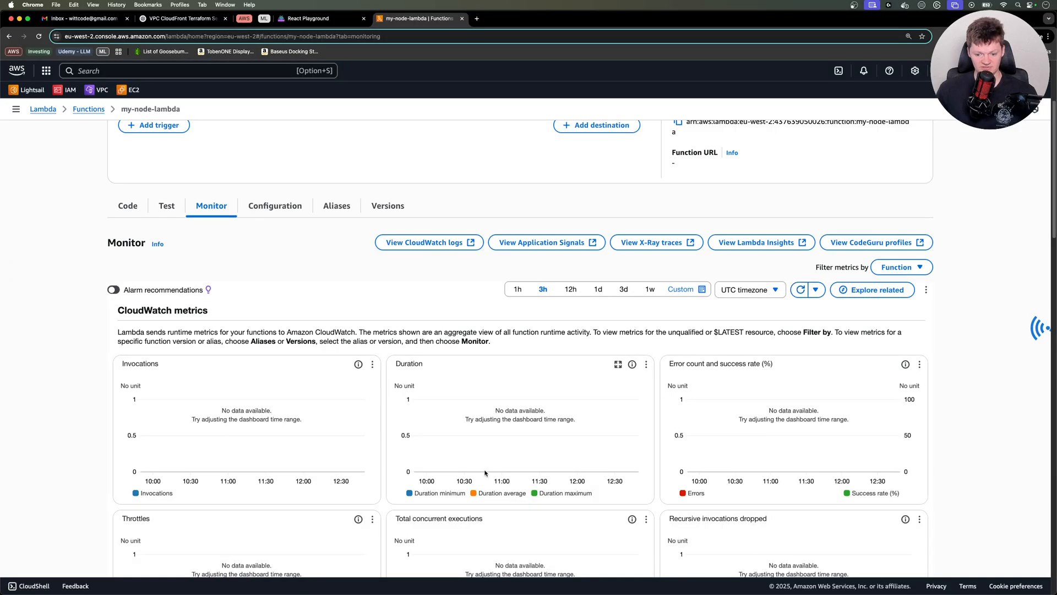
click(425, 242)
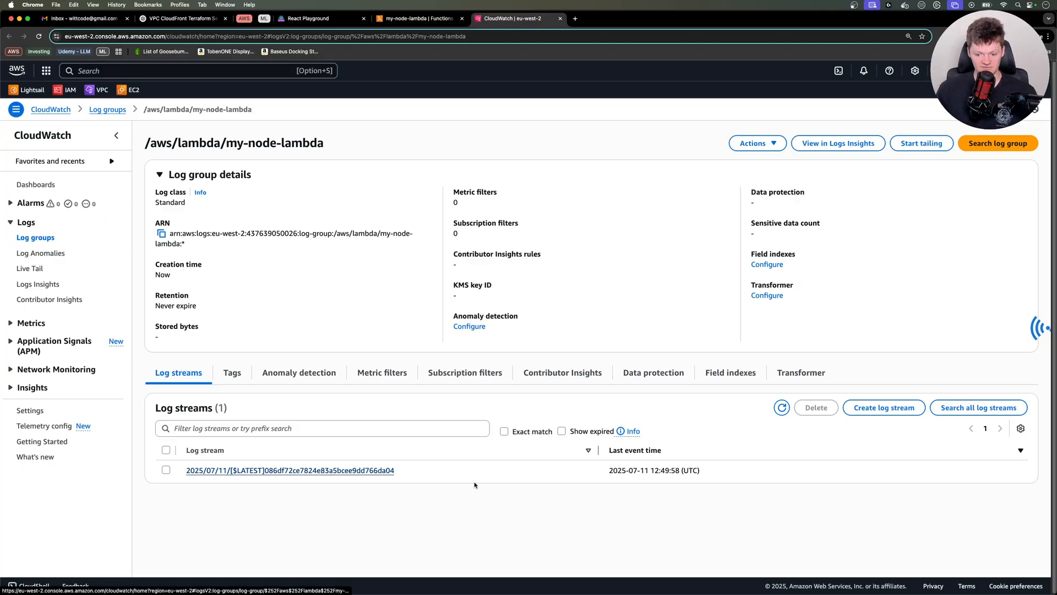
click(289, 470)
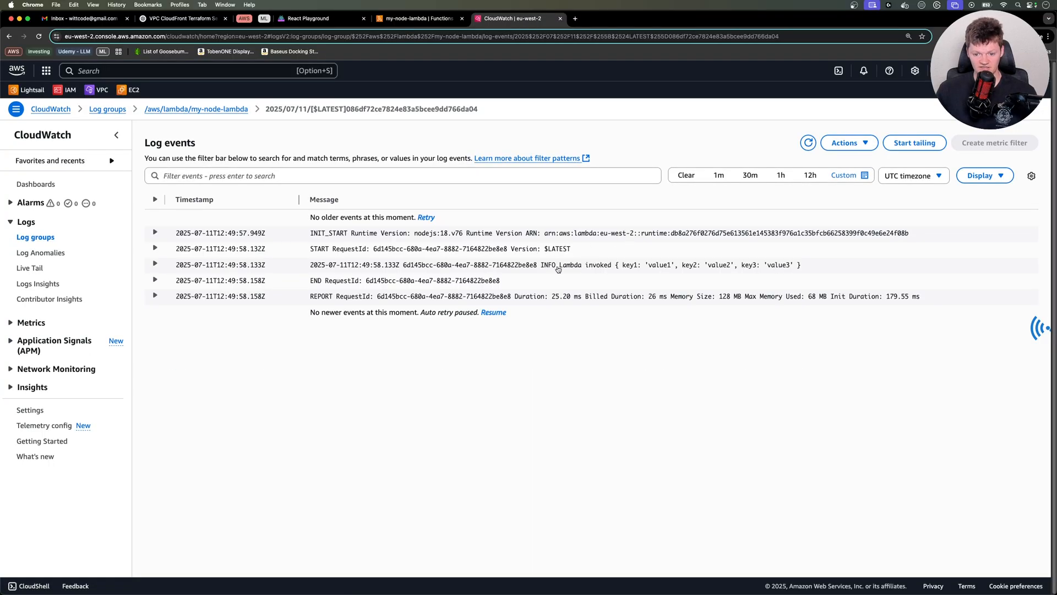
click(155, 264)
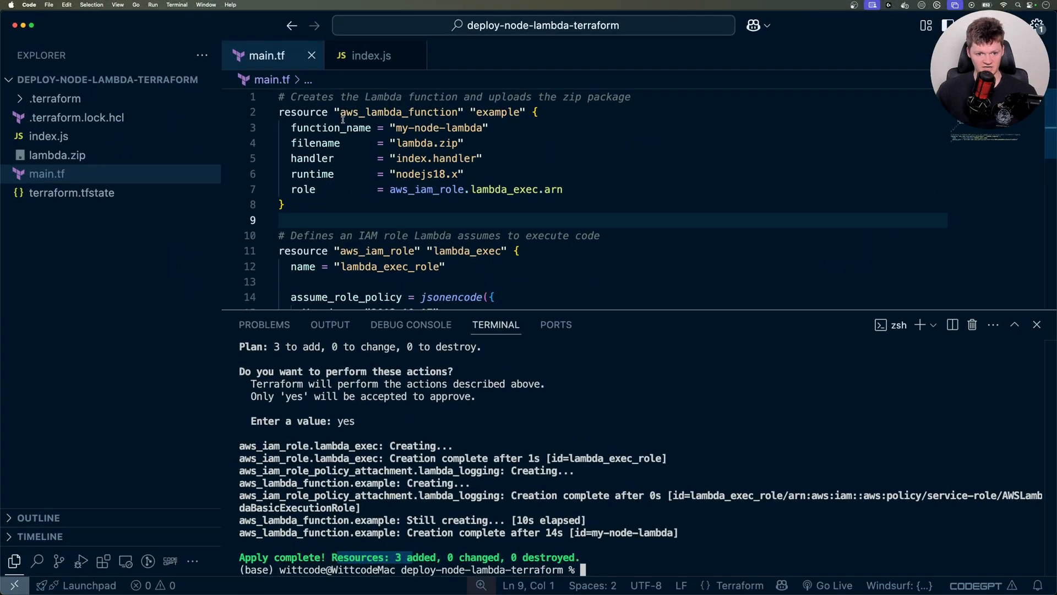
- Switch back to the index.js handler whose log message matches the CloudWatch event
click(371, 55)
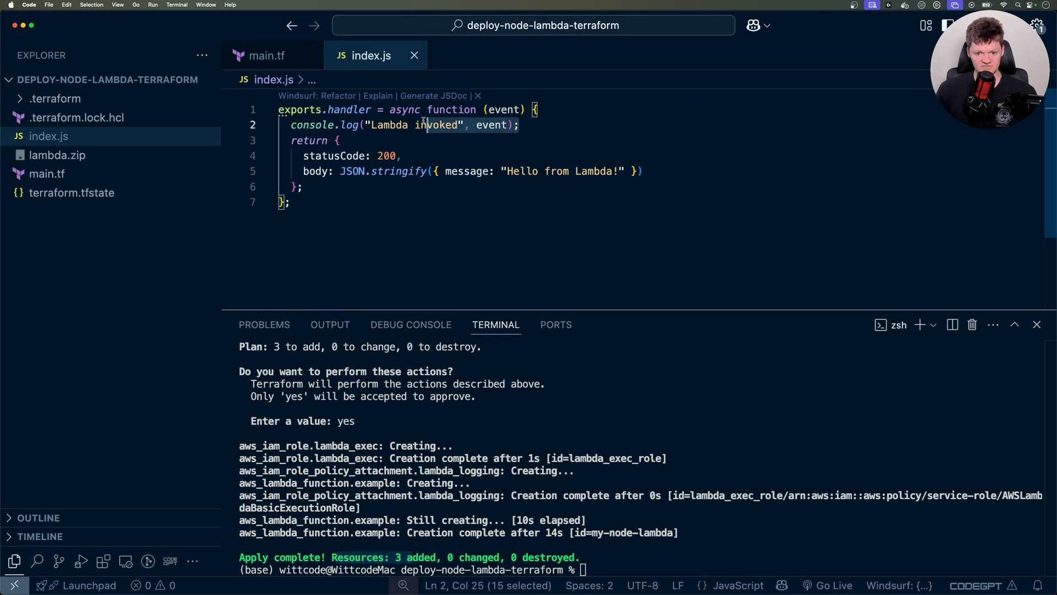